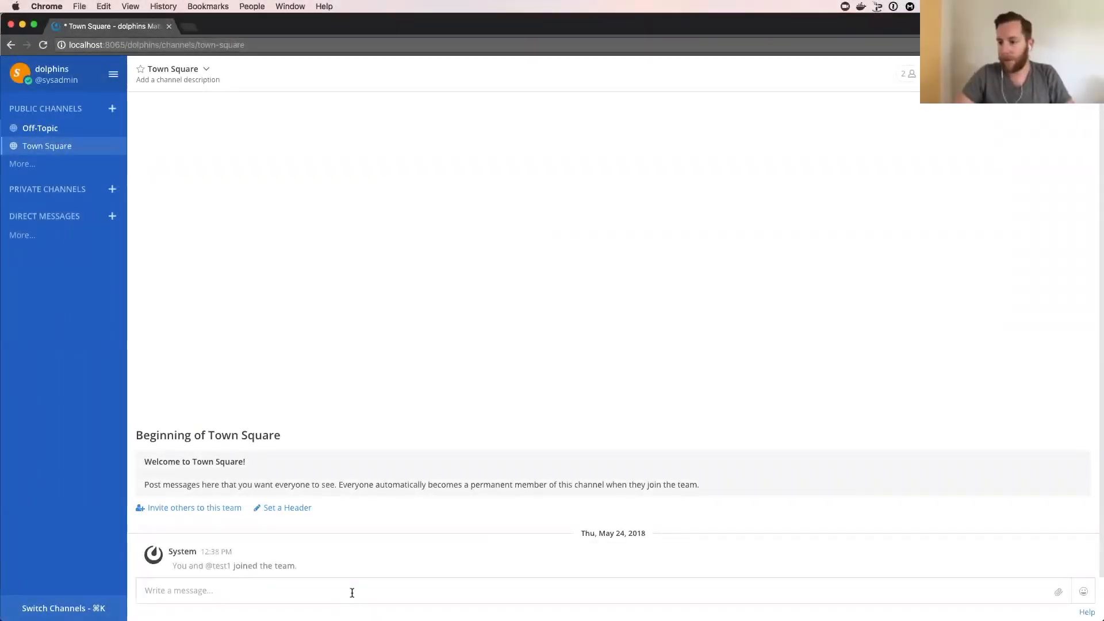
# - Edit the test user's Off-Topic post to read 'hello hello', then switch back to the admin's Town Square
pyautogui.click(40, 128)
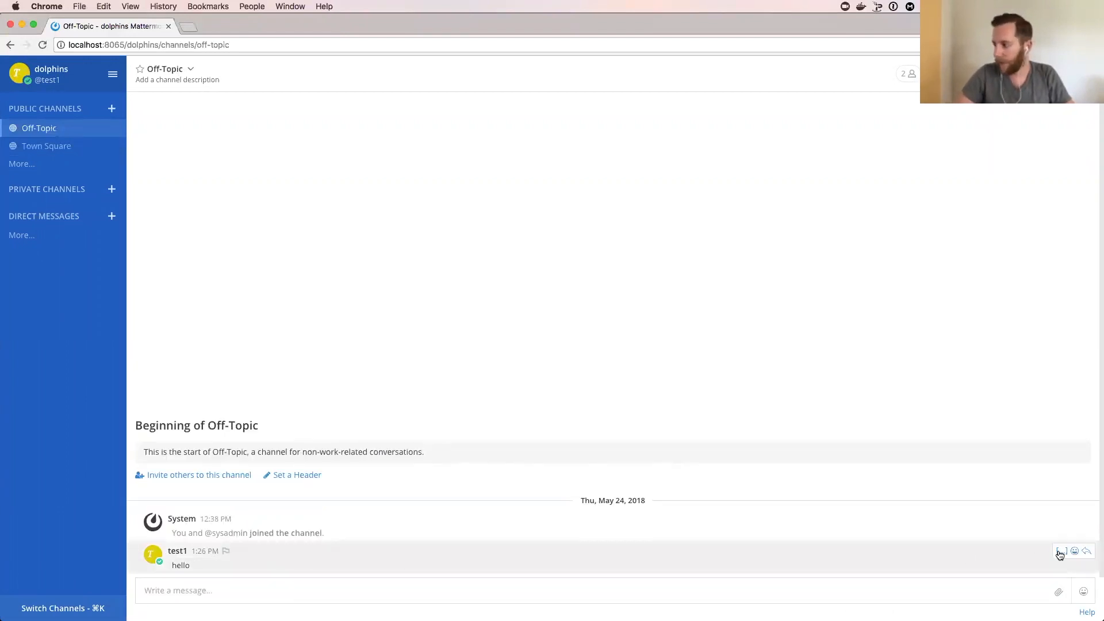
pyautogui.click(1060, 551)
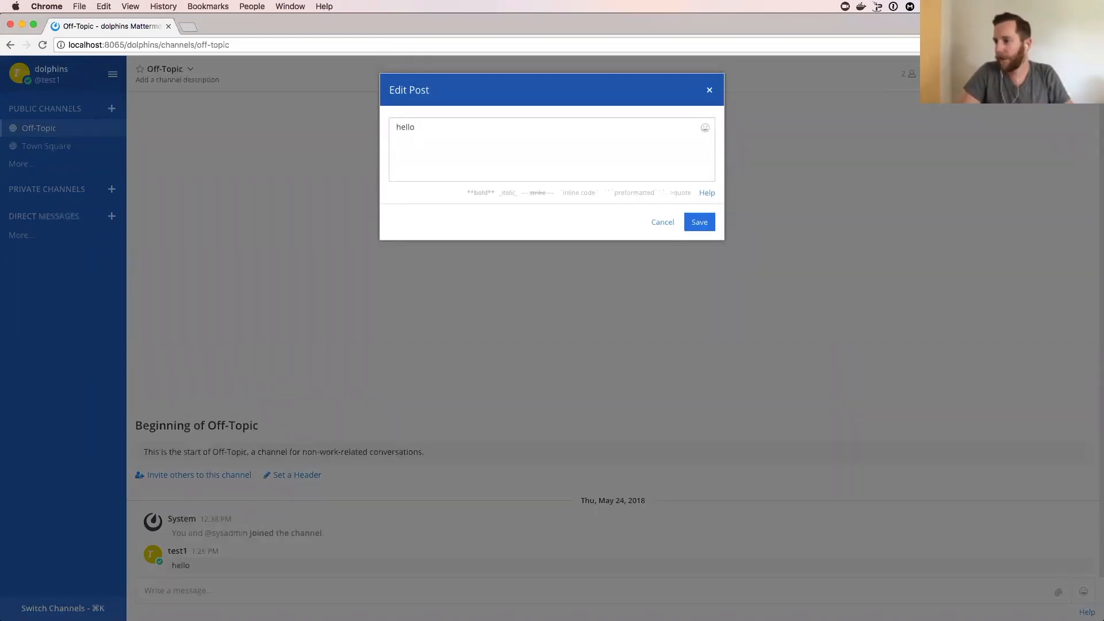
pyautogui.click(698, 222)
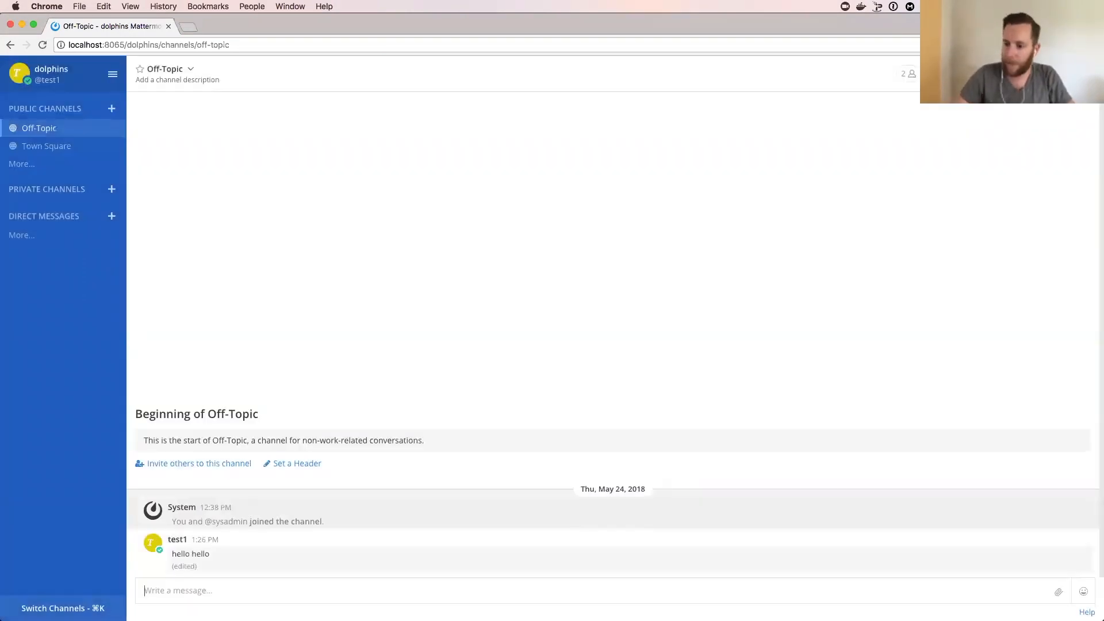
pyautogui.click(47, 146)
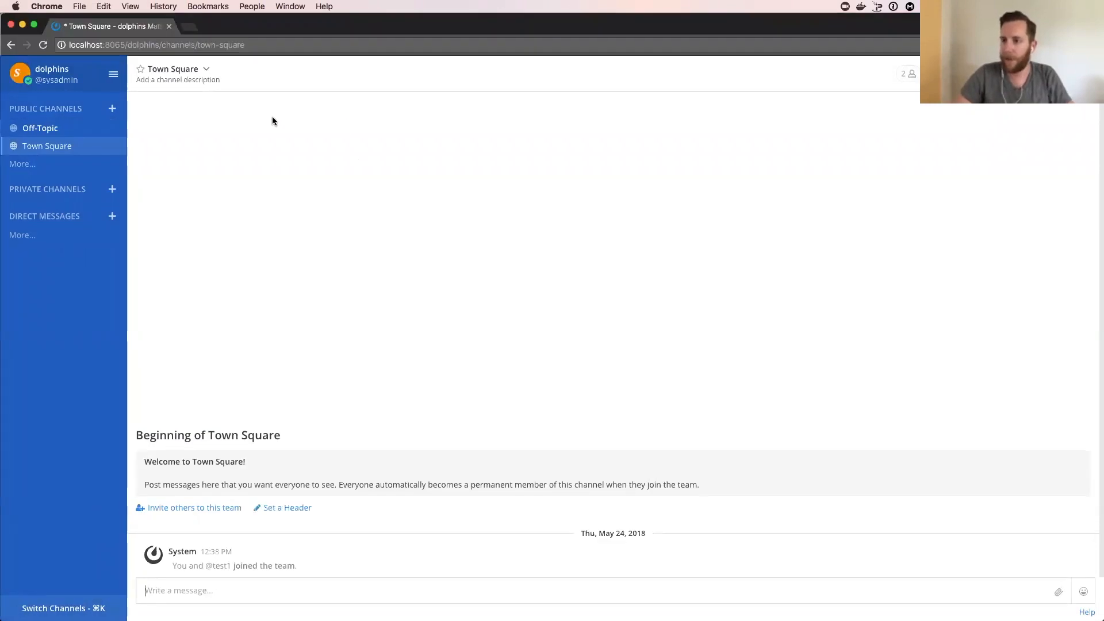
# - Open the System Console from the Main Menu and go to Permission Schemes
pyautogui.click(113, 75)
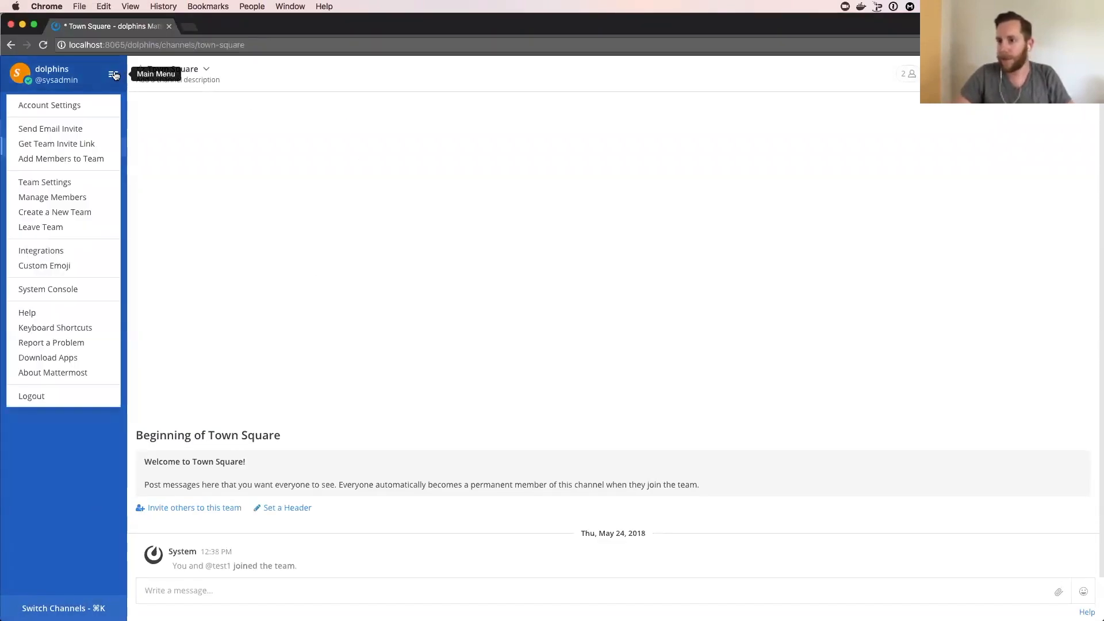
pyautogui.click(48, 289)
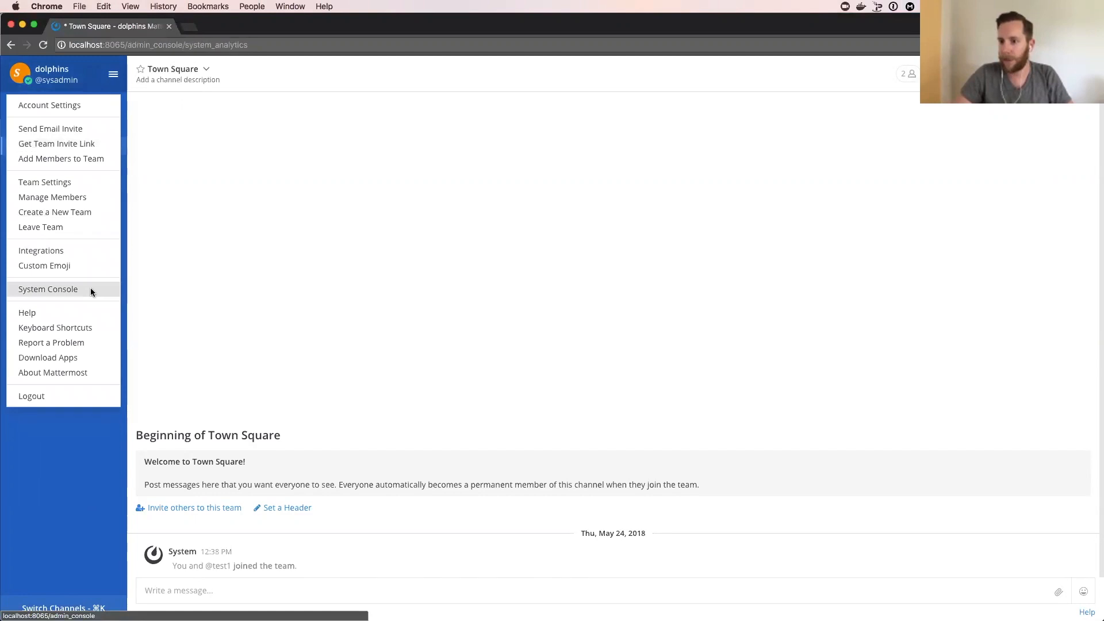
pyautogui.click(47, 289)
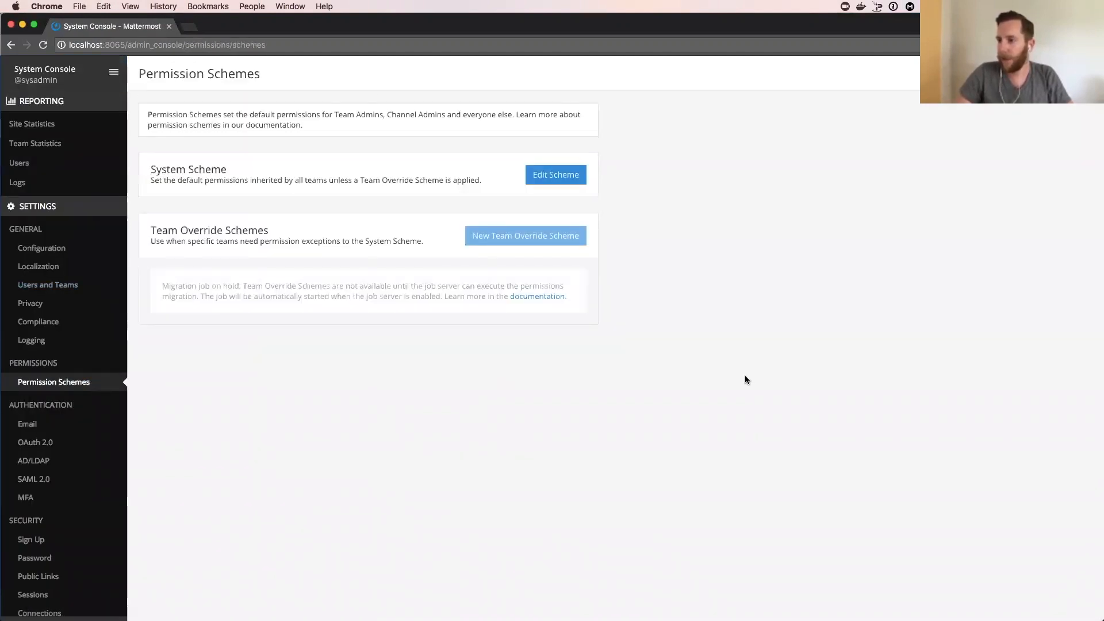
pyautogui.moveTo(555, 175)
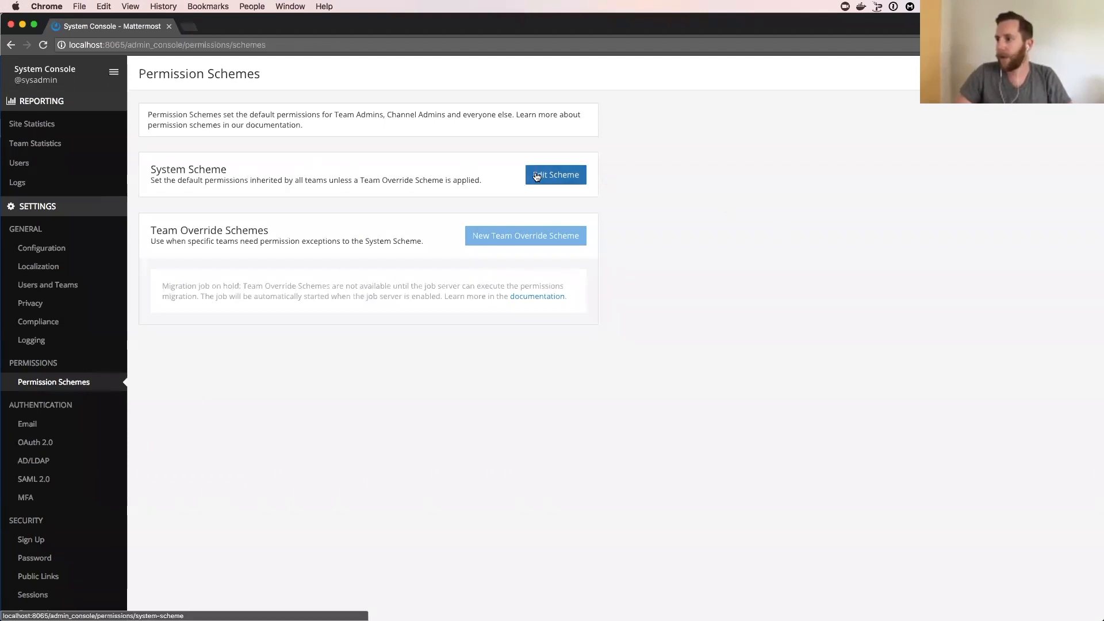
# - Revoke Edit Posts for all members in the System Scheme and confirm the hello post lacks Edit
pyautogui.click(555, 175)
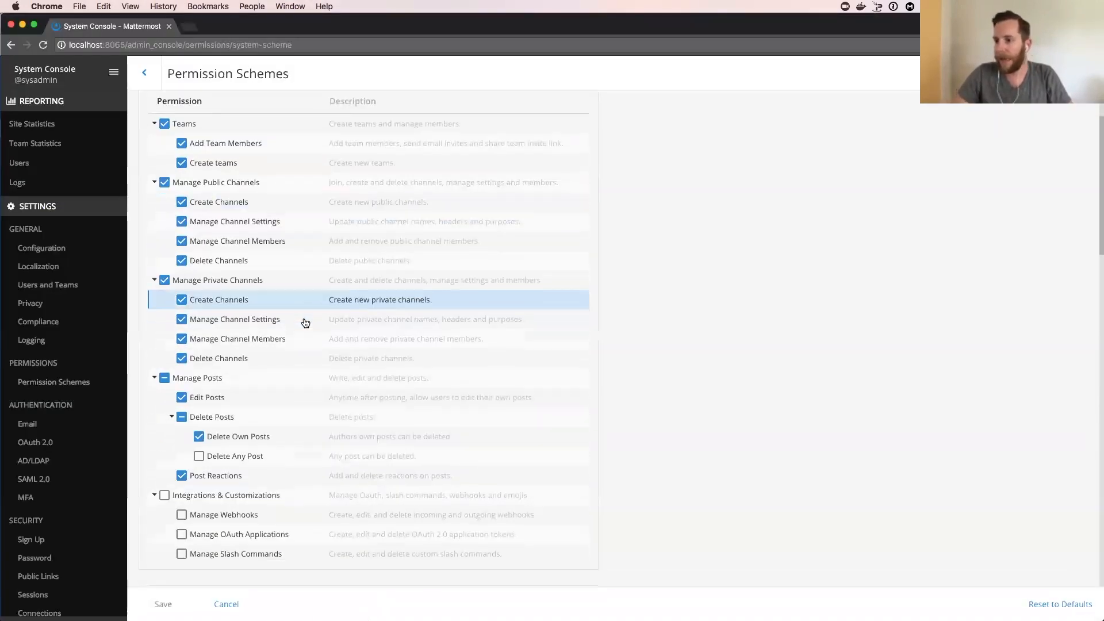
pyautogui.scroll(3)
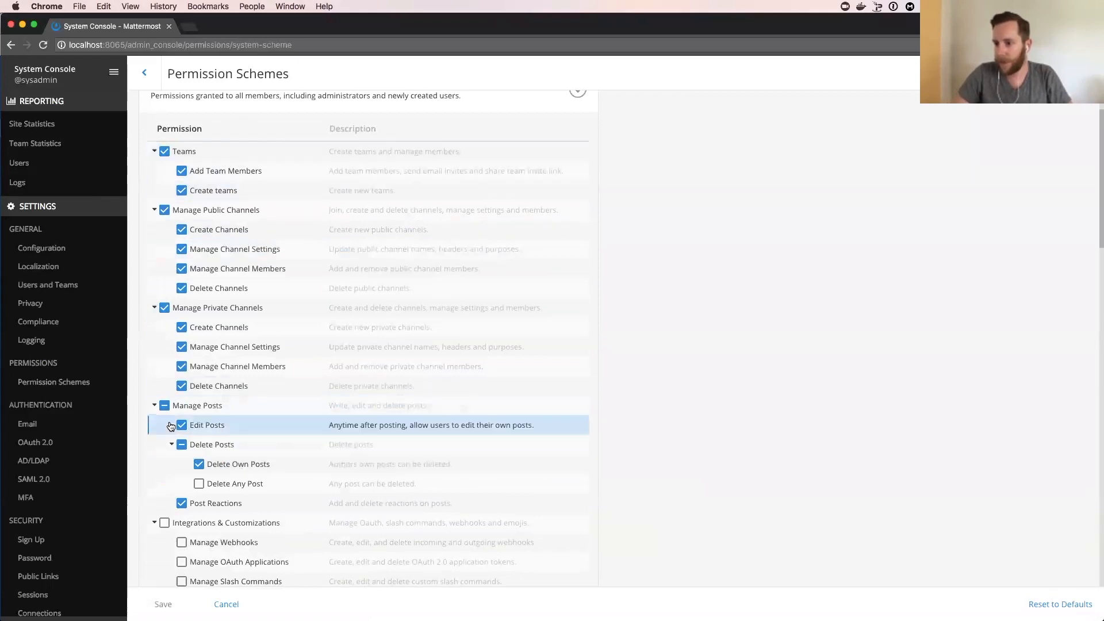
pyautogui.click(182, 424)
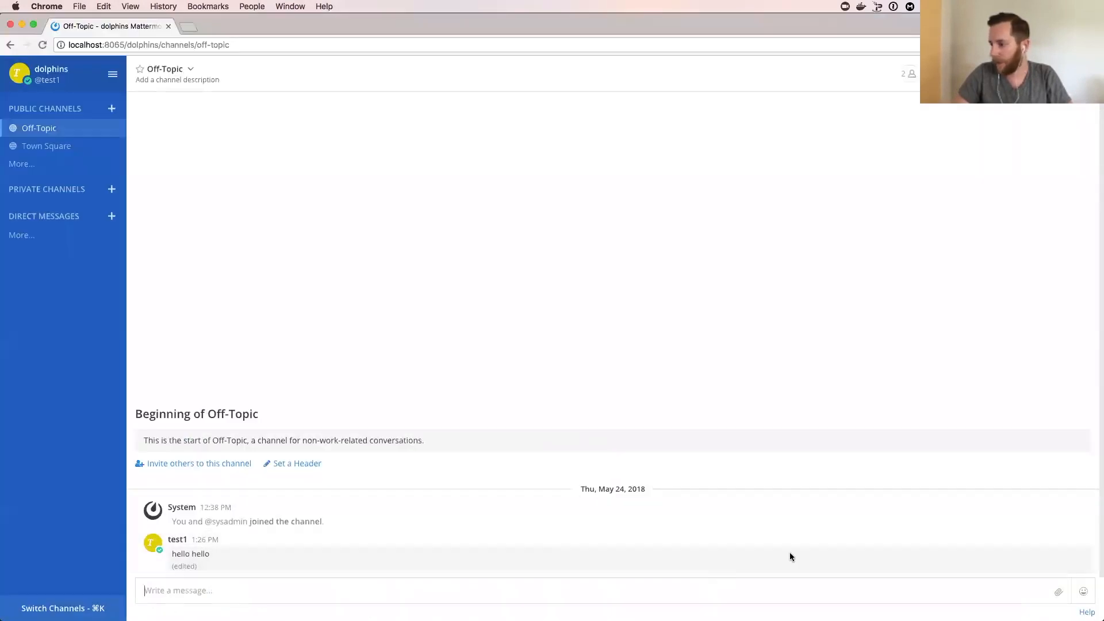
pyautogui.click(1062, 540)
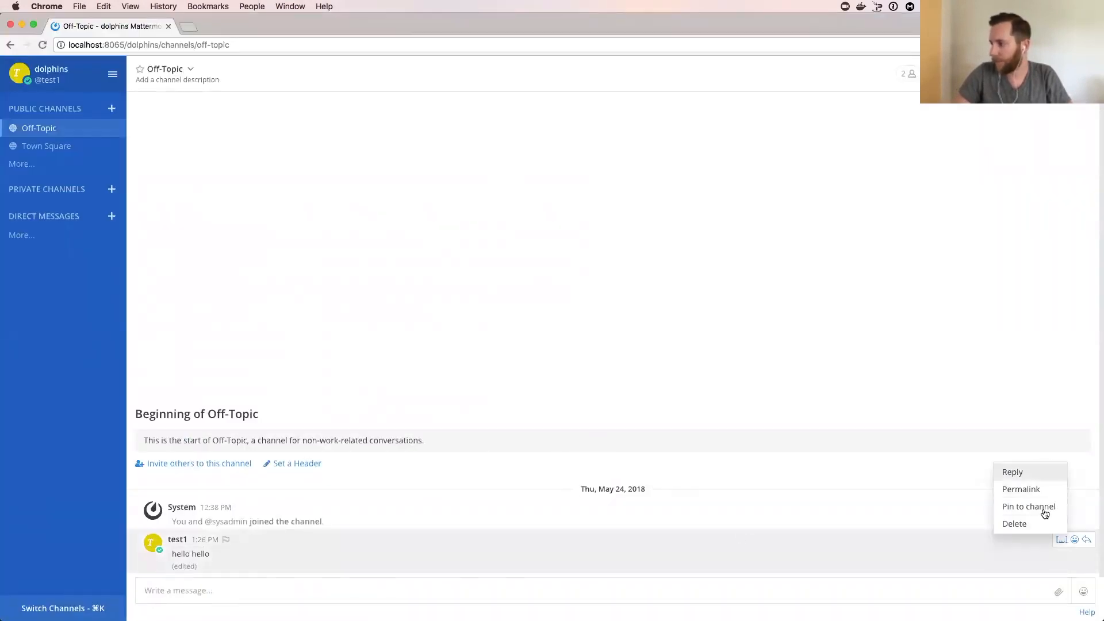
pyautogui.moveTo(1013, 472)
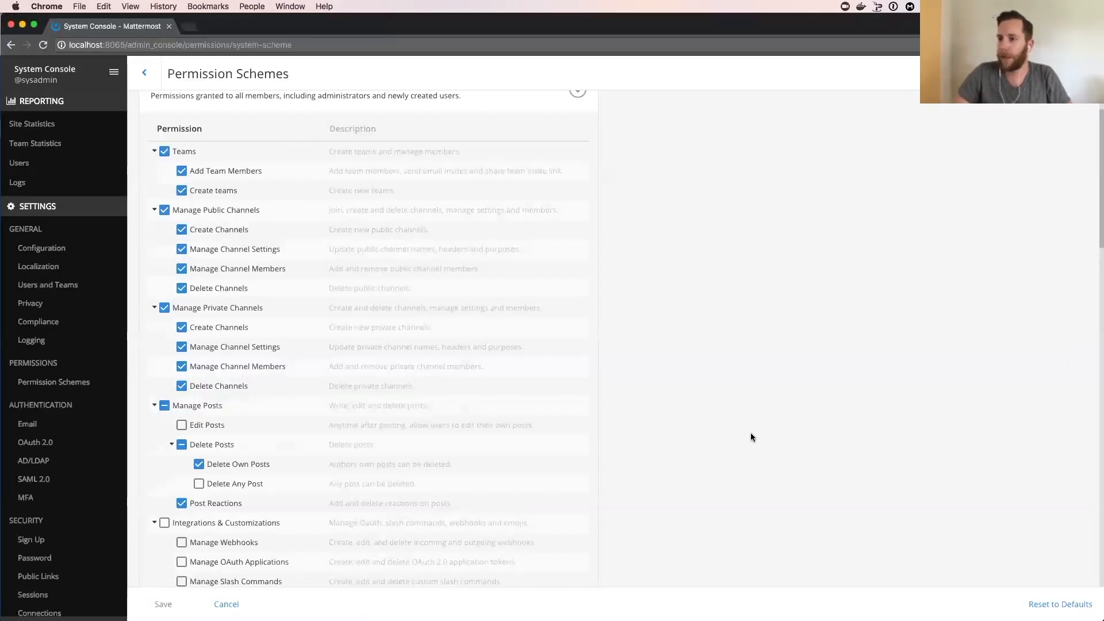
pyautogui.scroll(3)
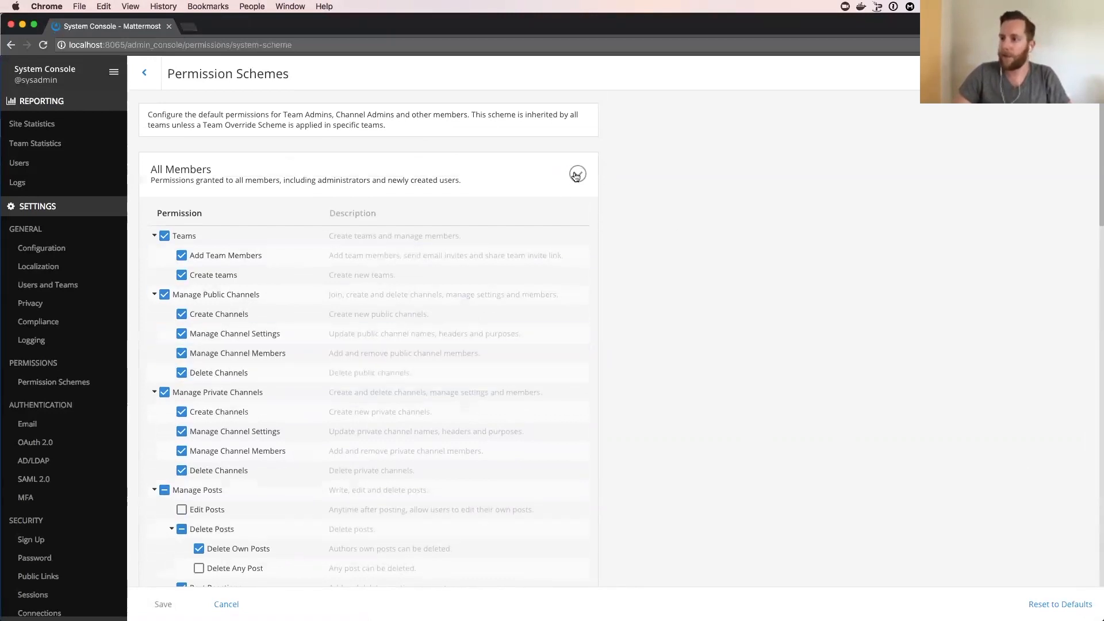
pyautogui.click(577, 173)
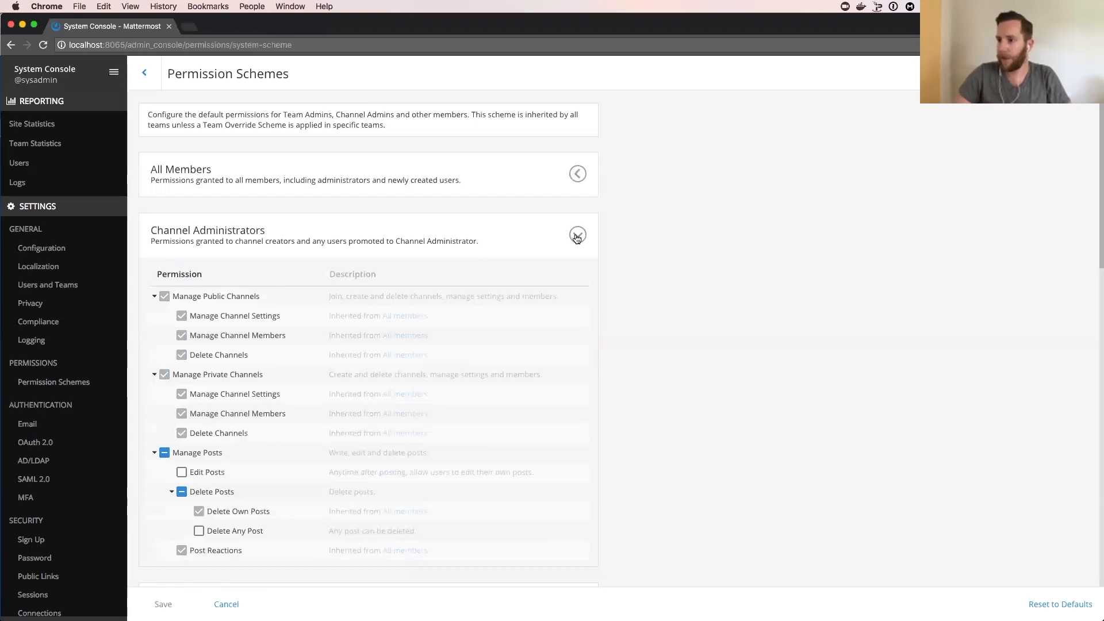
pyautogui.click(577, 234)
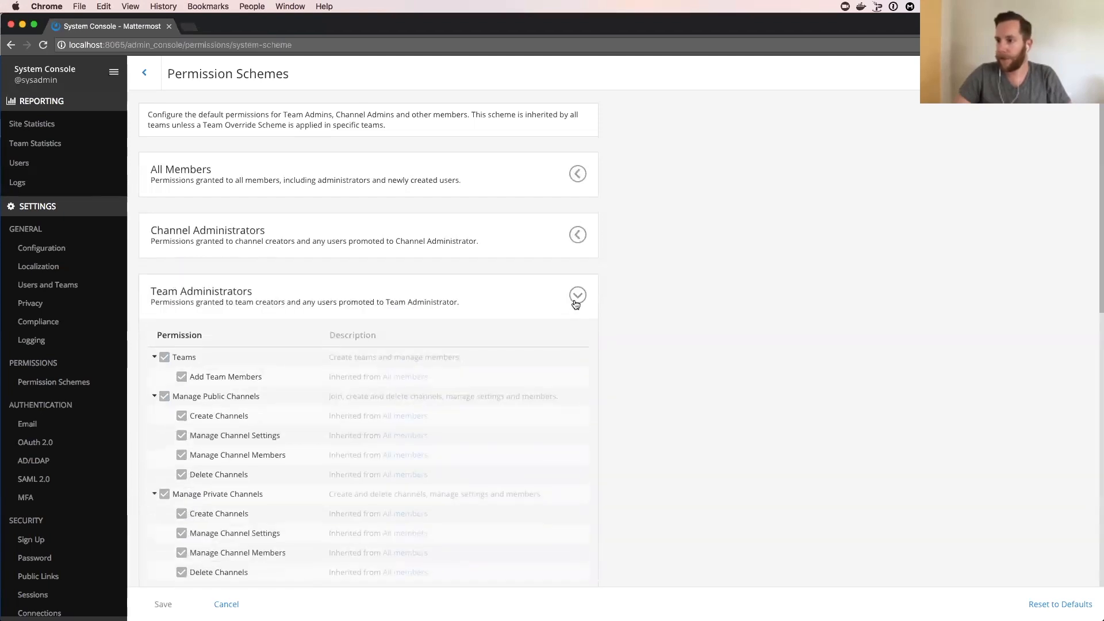
pyautogui.scroll(-3)
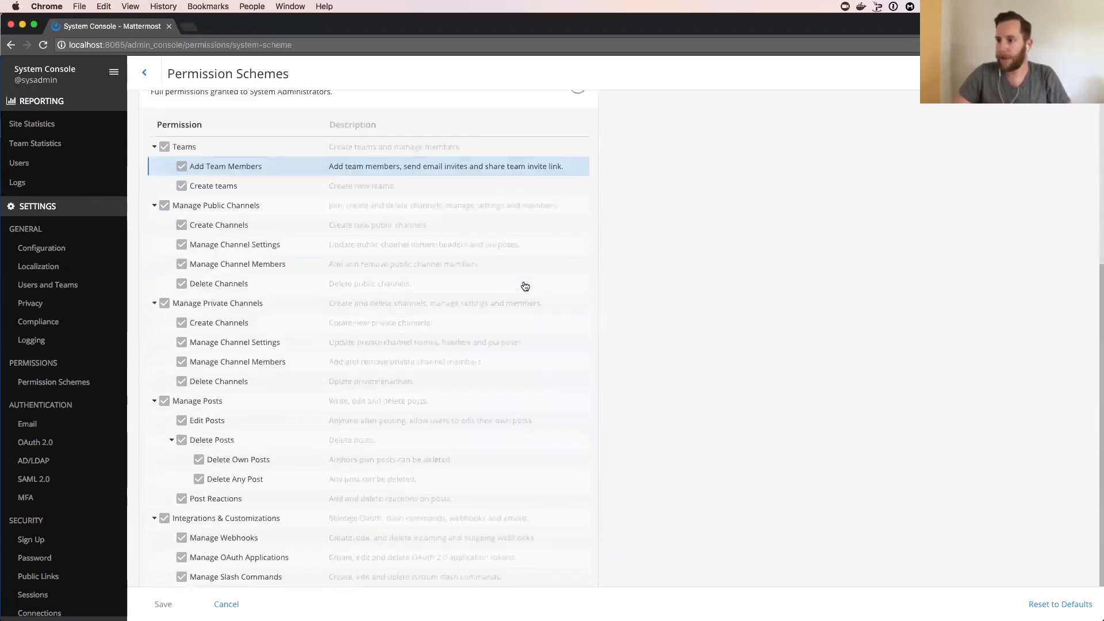
pyautogui.scroll(3)
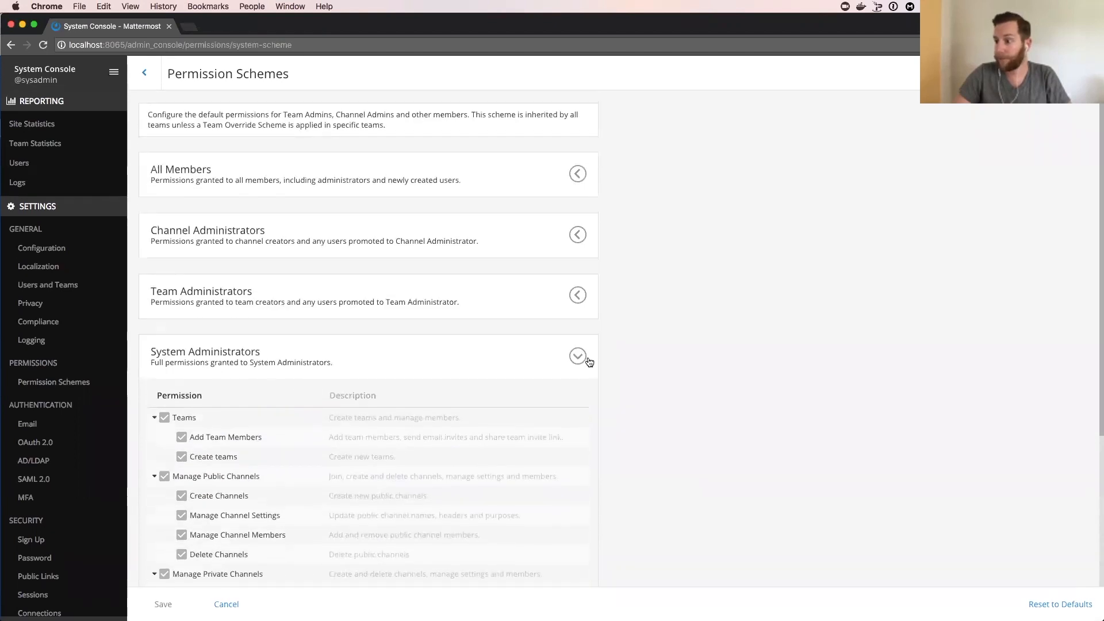
pyautogui.click(577, 355)
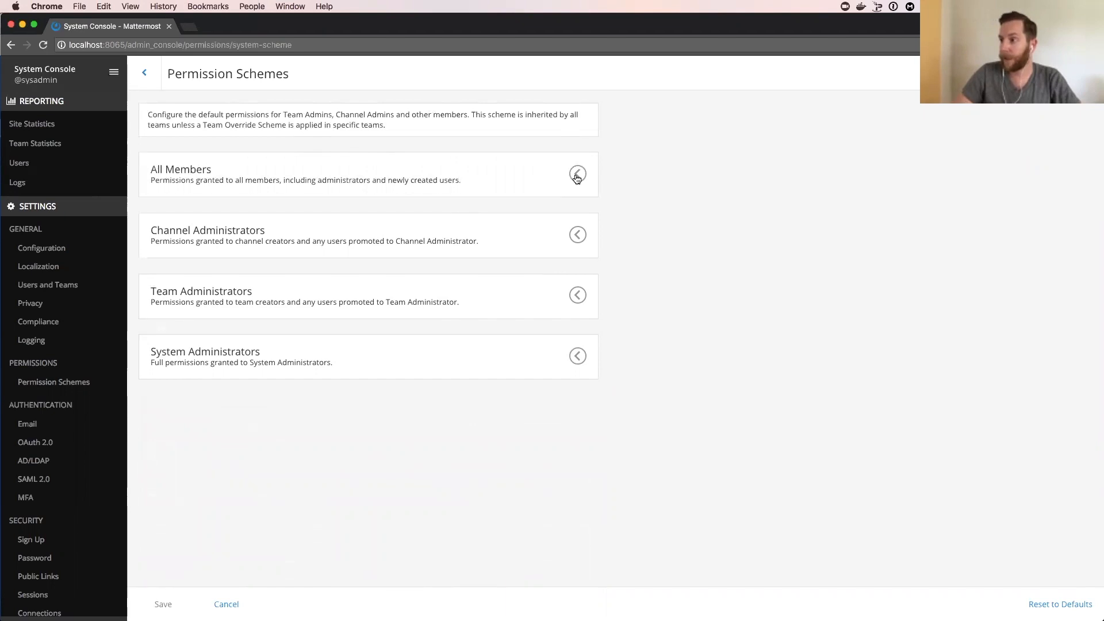
pyautogui.click(578, 175)
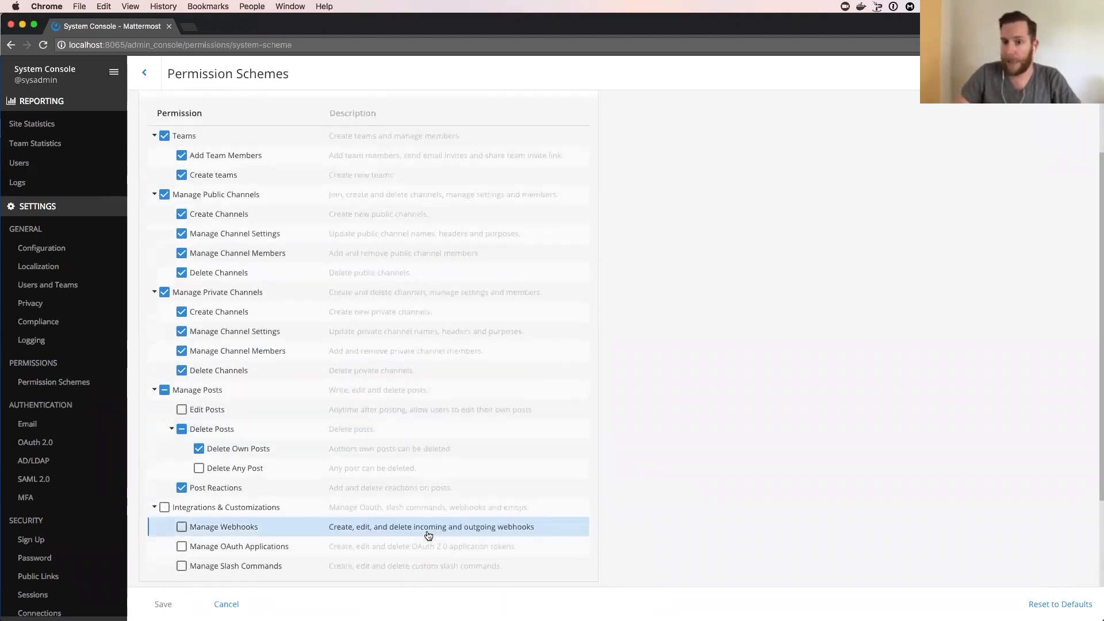
pyautogui.moveTo(421, 529)
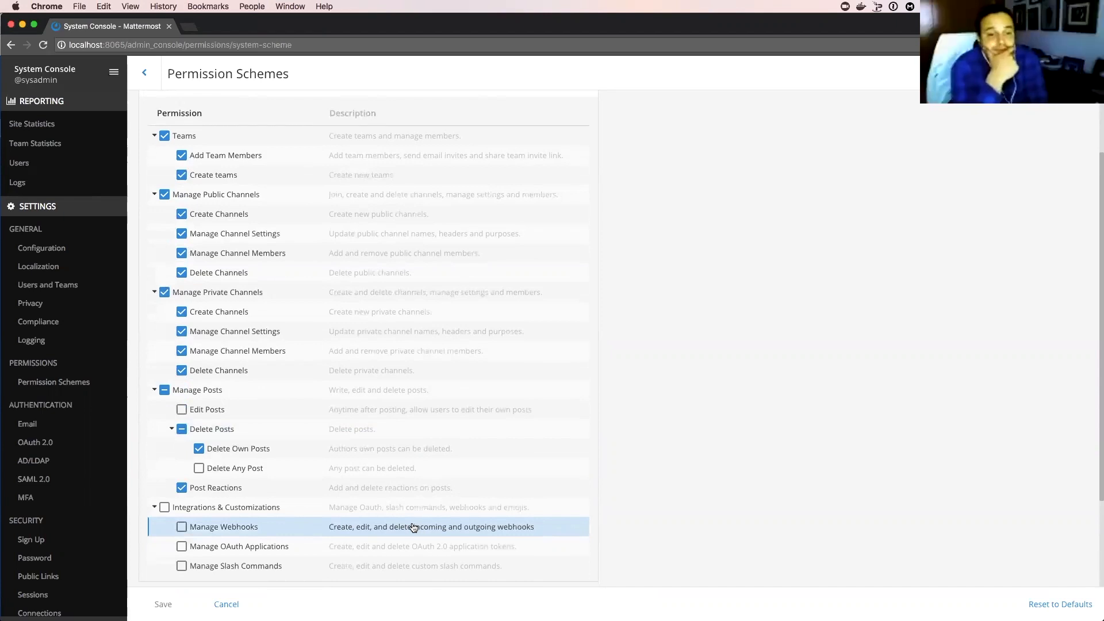
pyautogui.moveTo(411, 525)
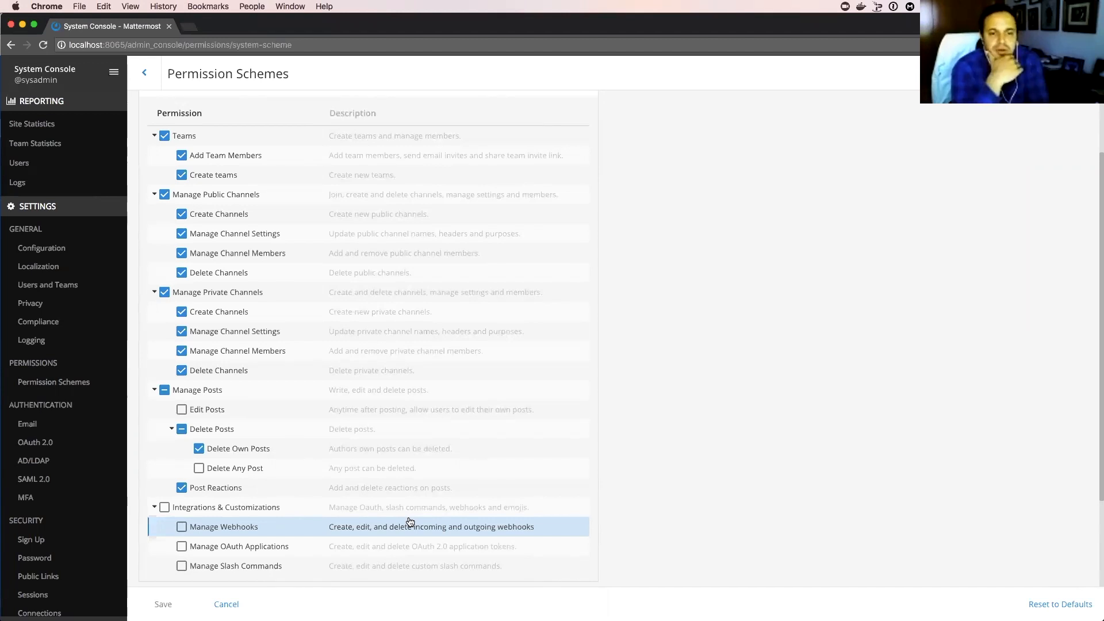
# - Toggle the Manage Posts group and expand the Channel Administrators permissions section
pyautogui.click(154, 389)
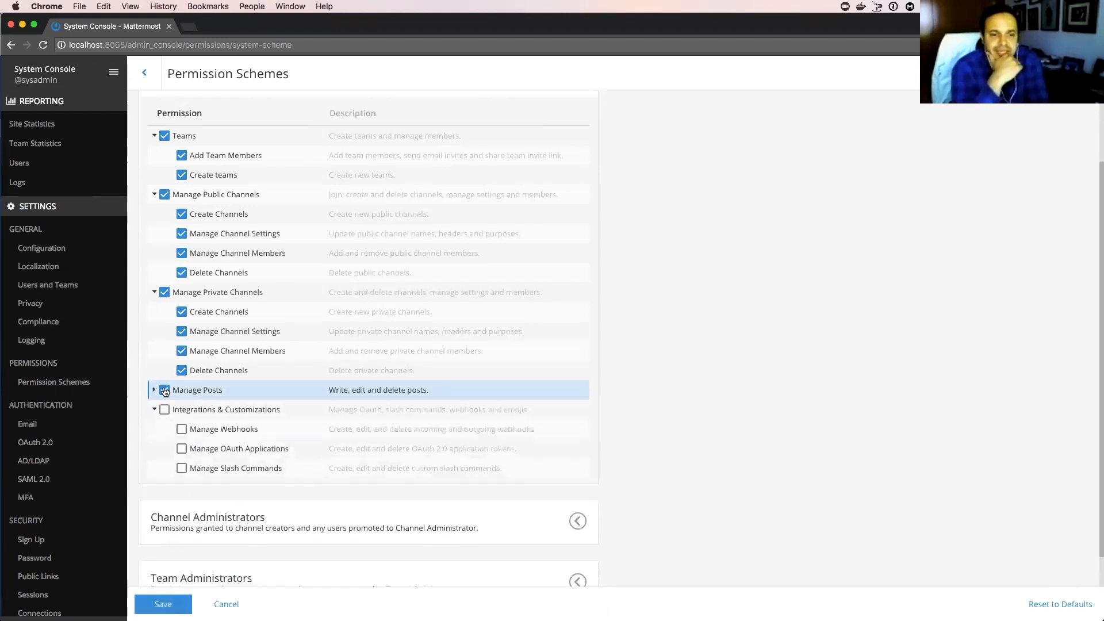
pyautogui.click(153, 389)
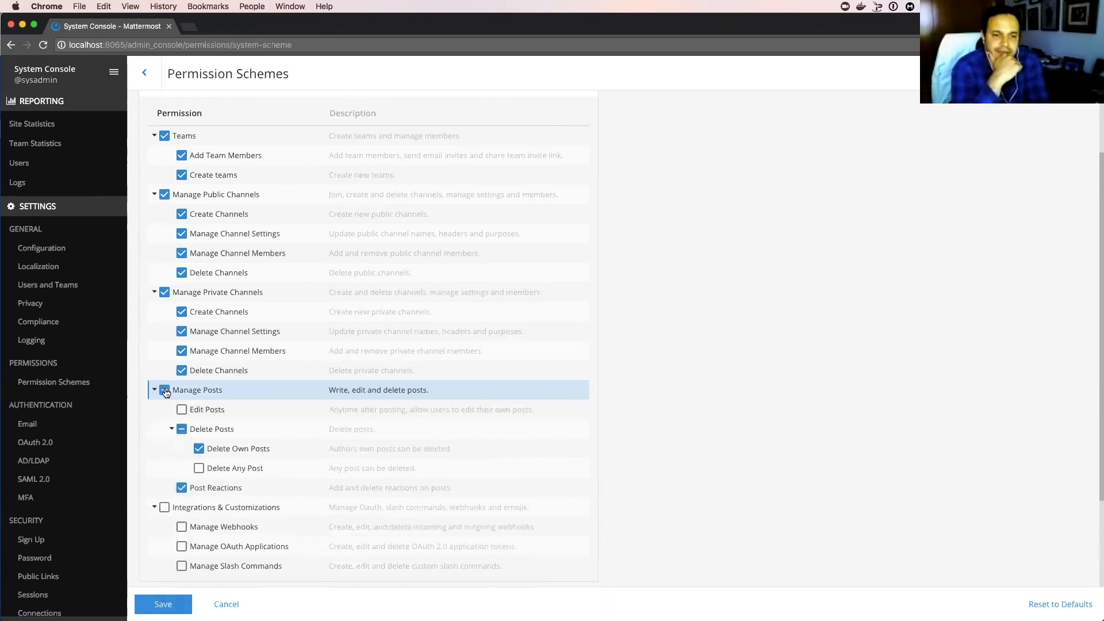
pyautogui.click(164, 389)
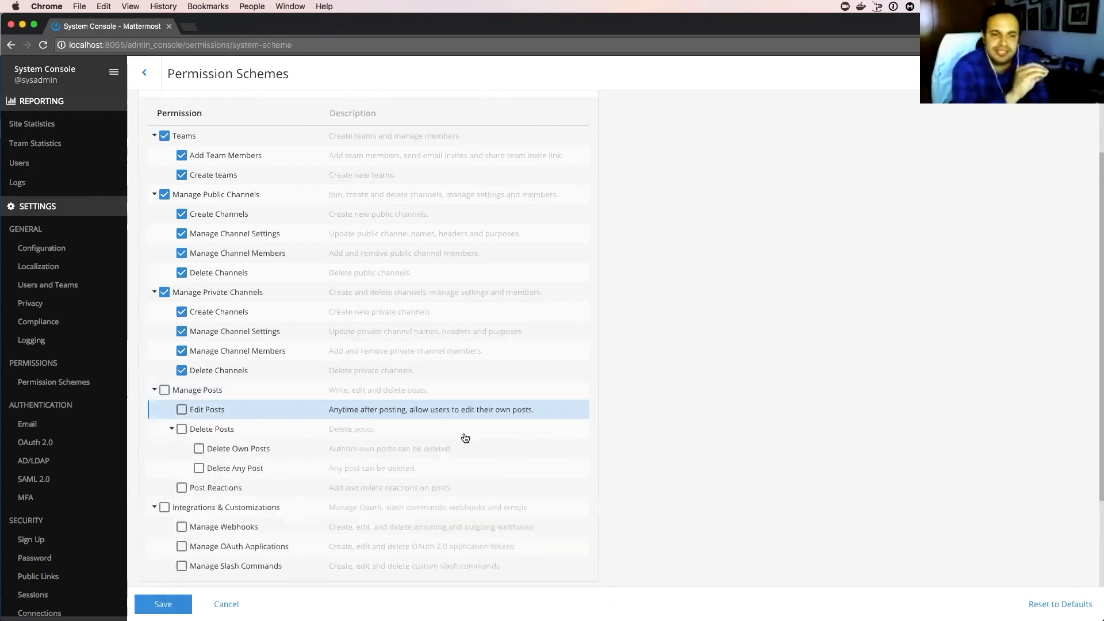
pyautogui.scroll(-3)
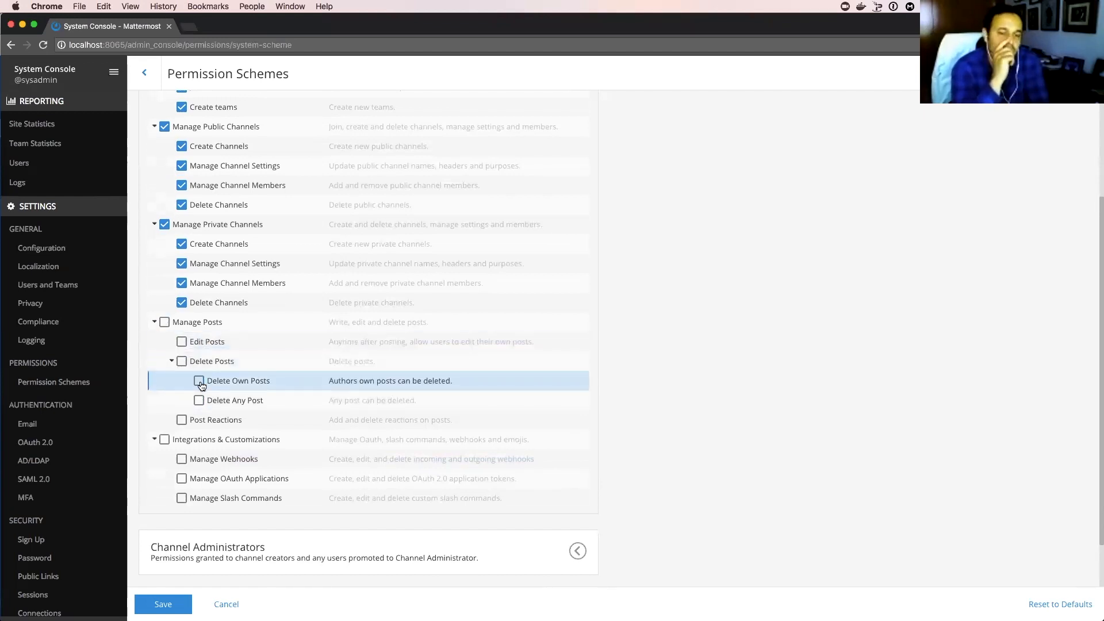
pyautogui.scroll(-3)
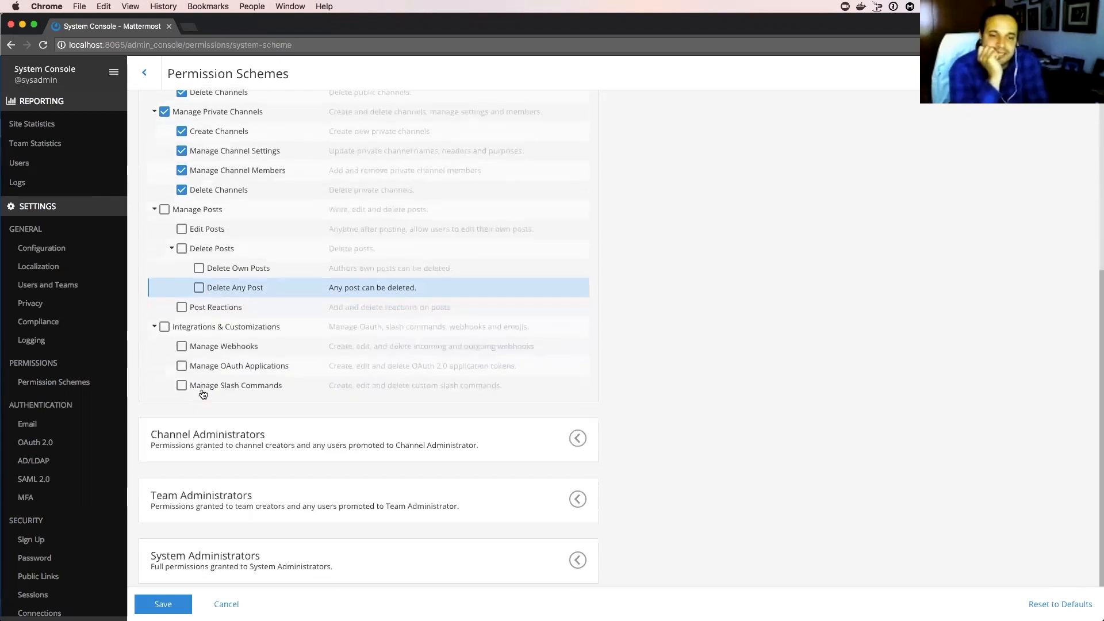
pyautogui.click(577, 437)
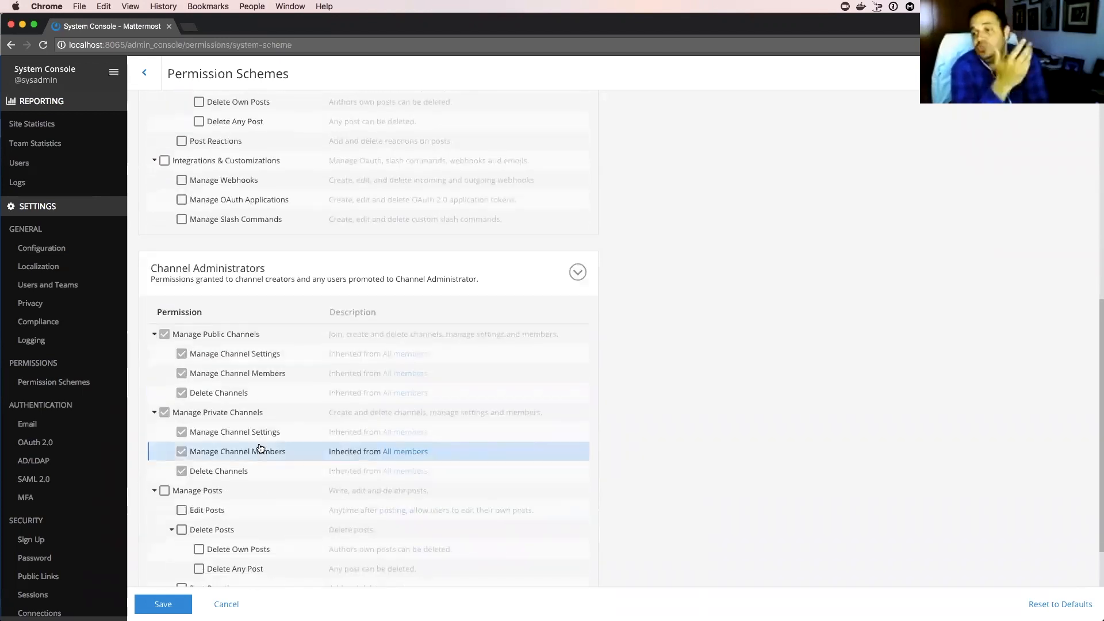
# - Tick Manage Posts for All Members, enabling Delete Own Posts and Post Reactions
pyautogui.scroll(-3)
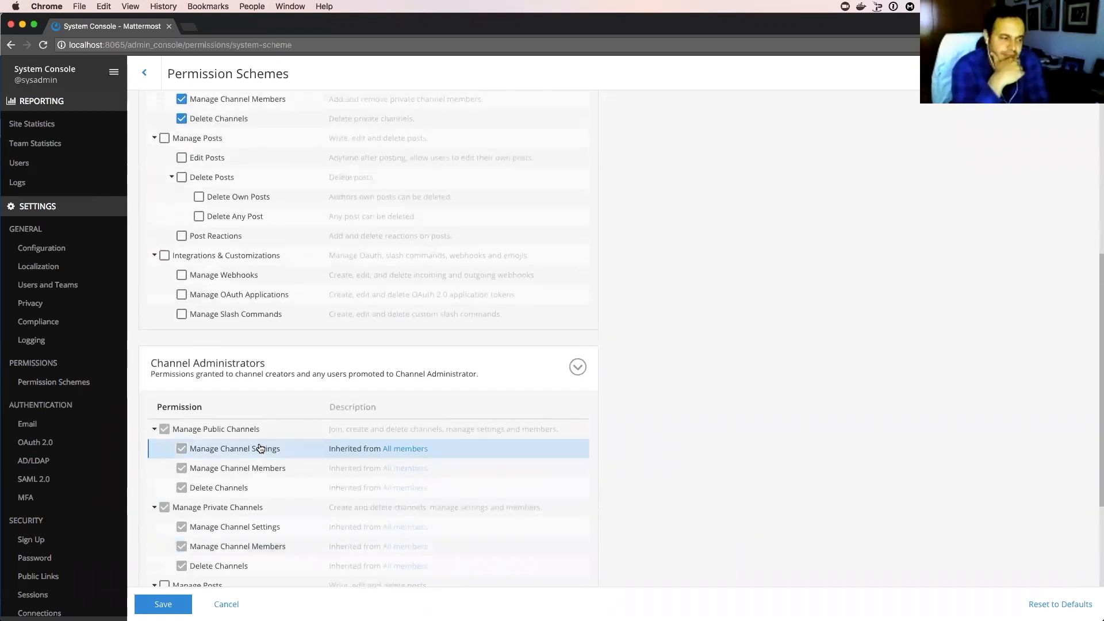
pyautogui.scroll(-3)
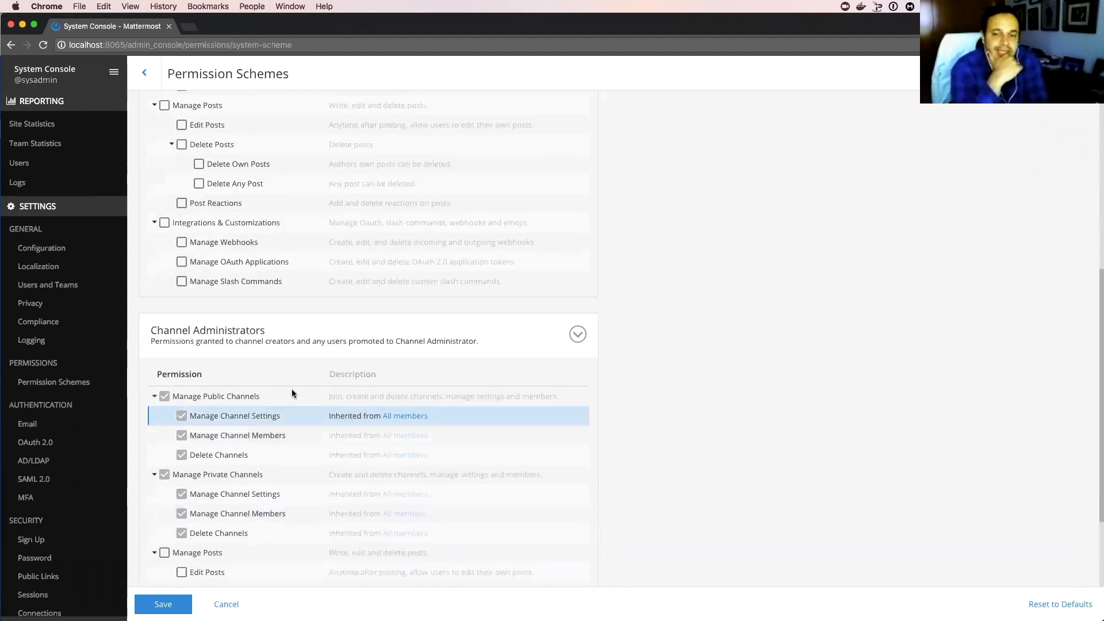
pyautogui.click(165, 105)
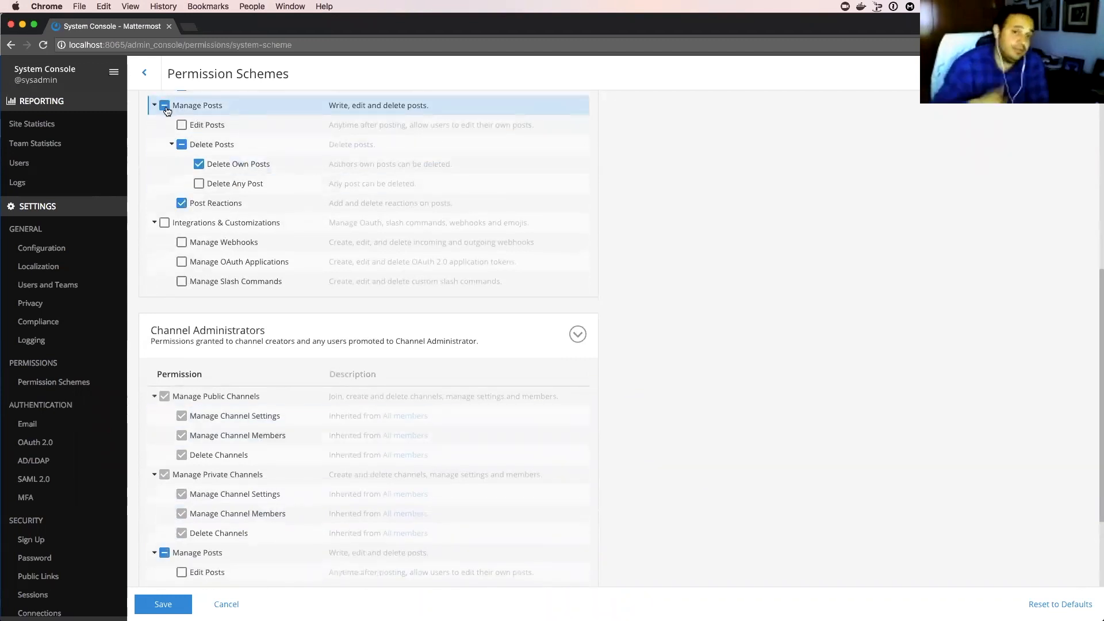
pyautogui.click(164, 105)
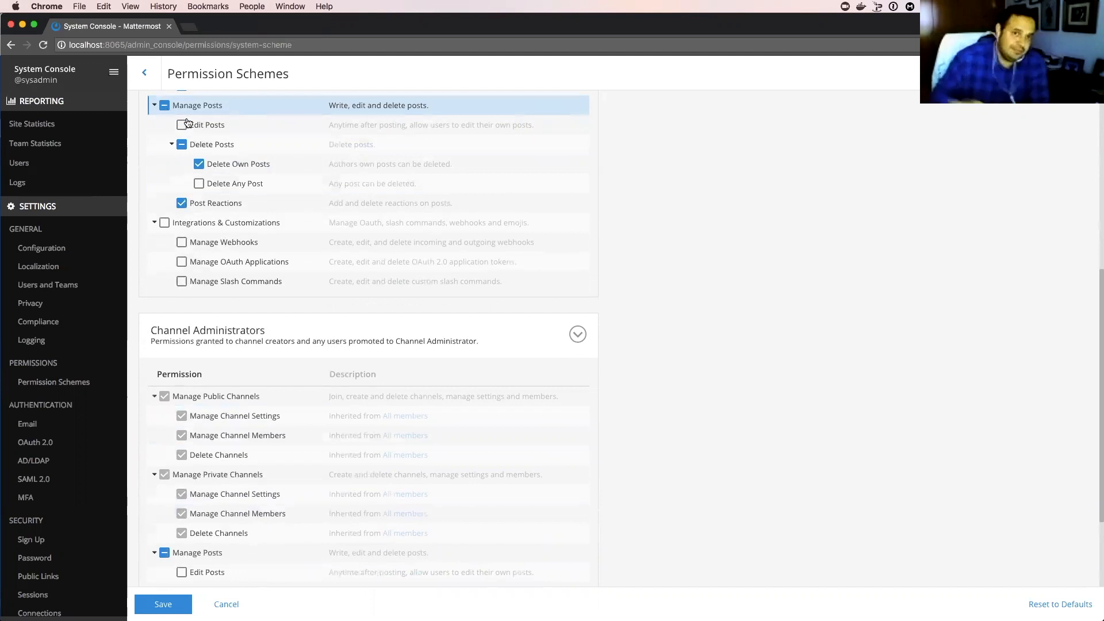
pyautogui.scroll(-3)
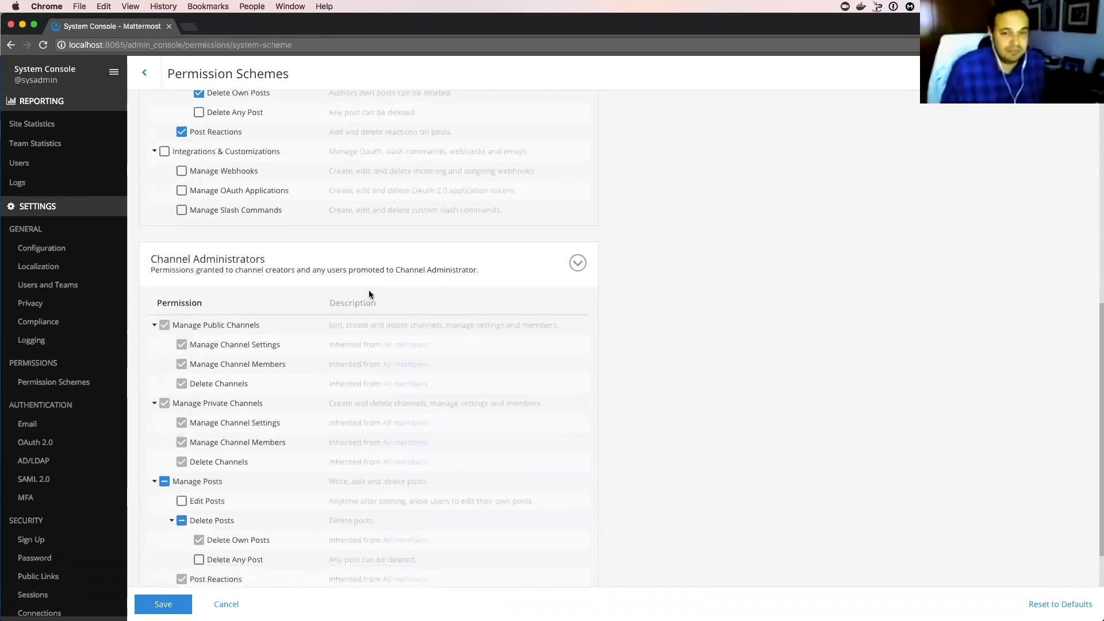
pyautogui.scroll(3)
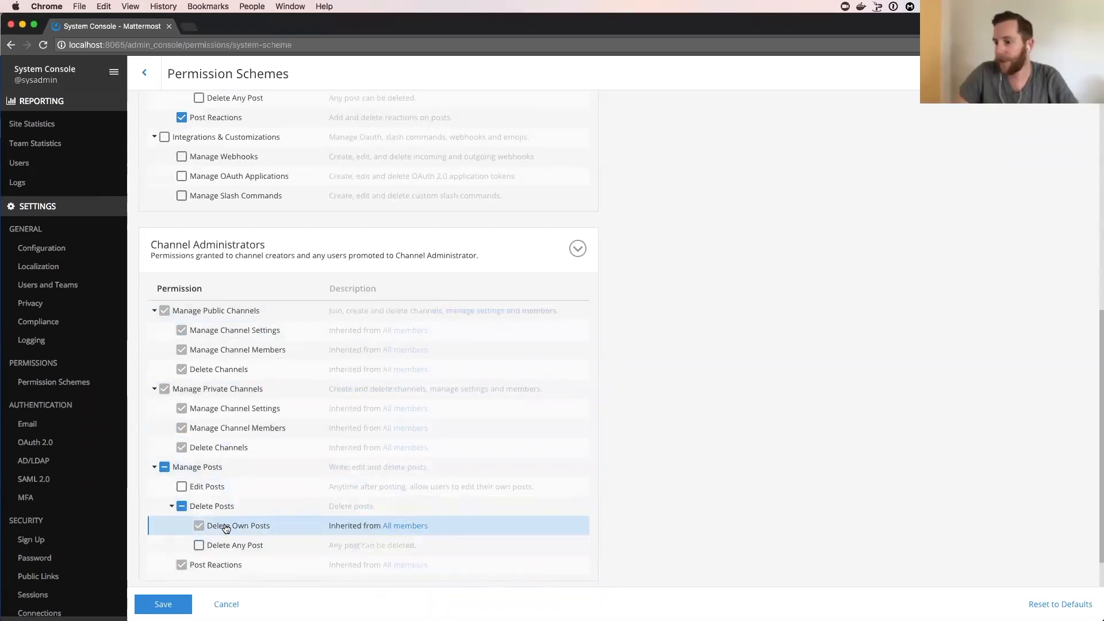
pyautogui.moveTo(335, 529)
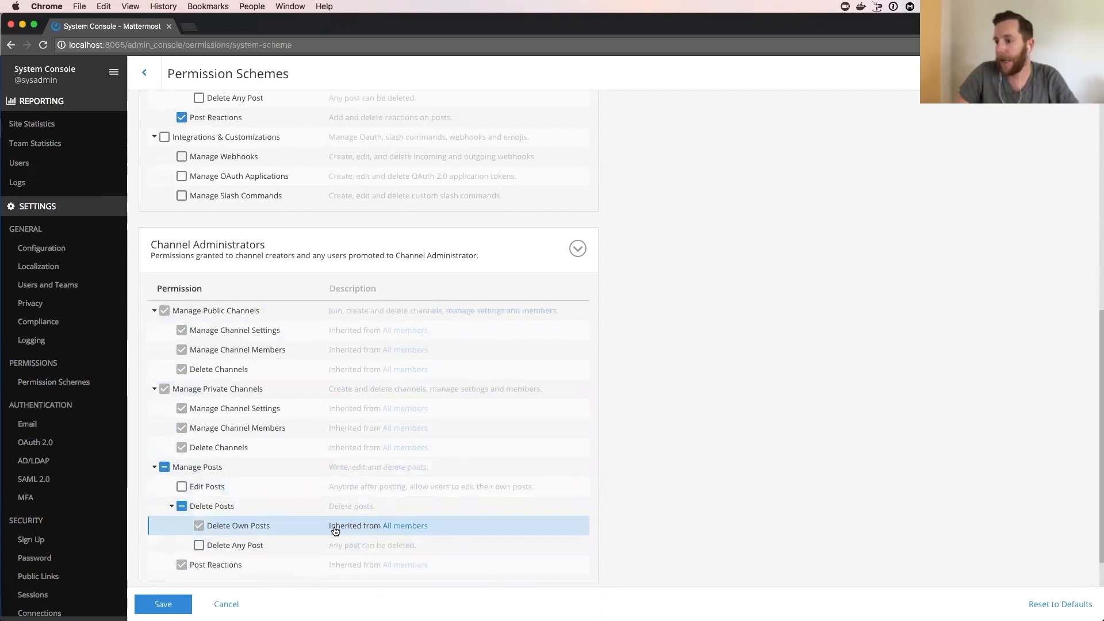
pyautogui.moveTo(442, 310)
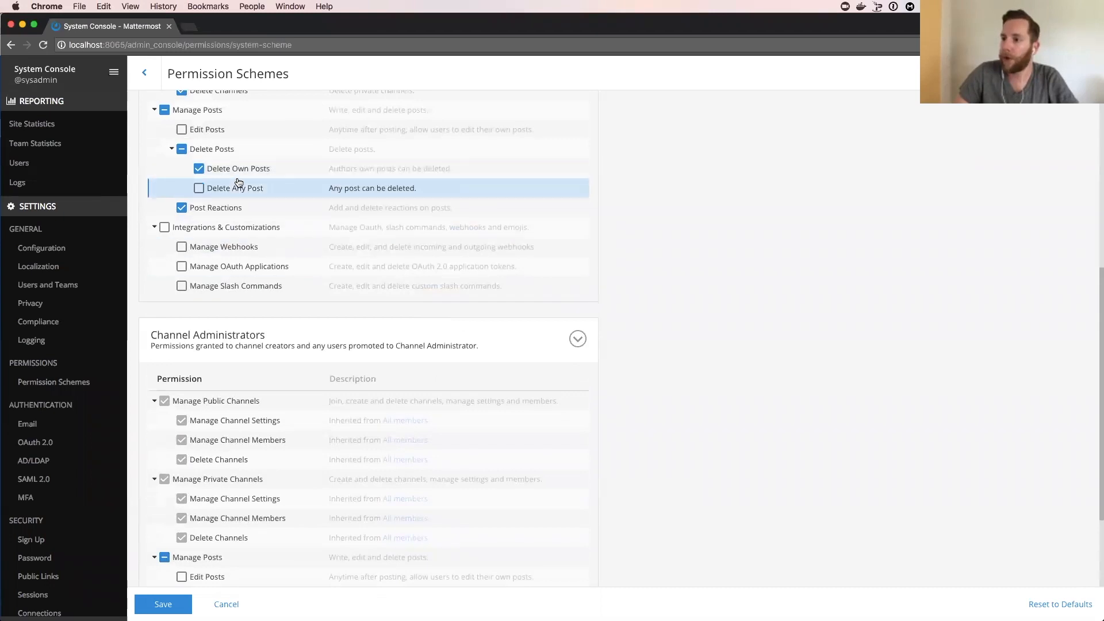
pyautogui.scroll(-3)
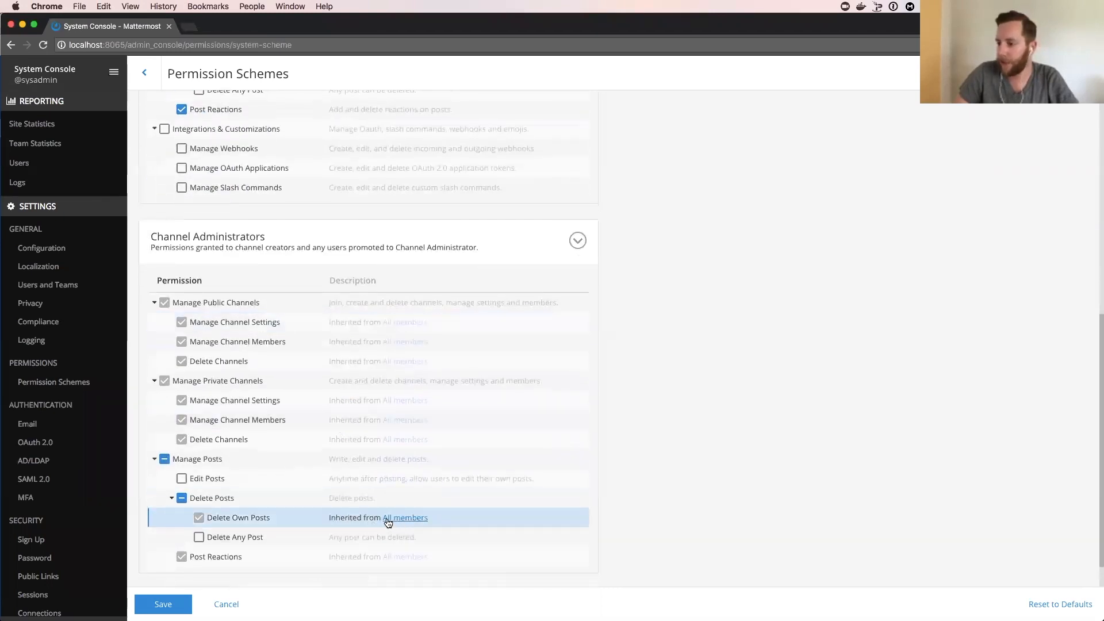
pyautogui.scroll(3)
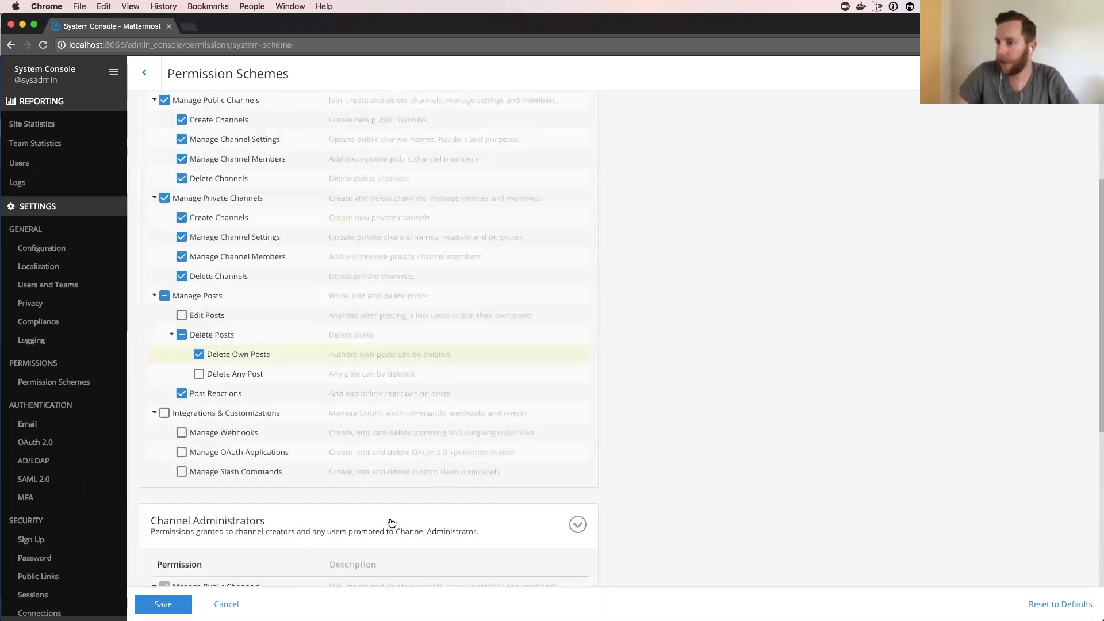
pyautogui.moveTo(816, 371)
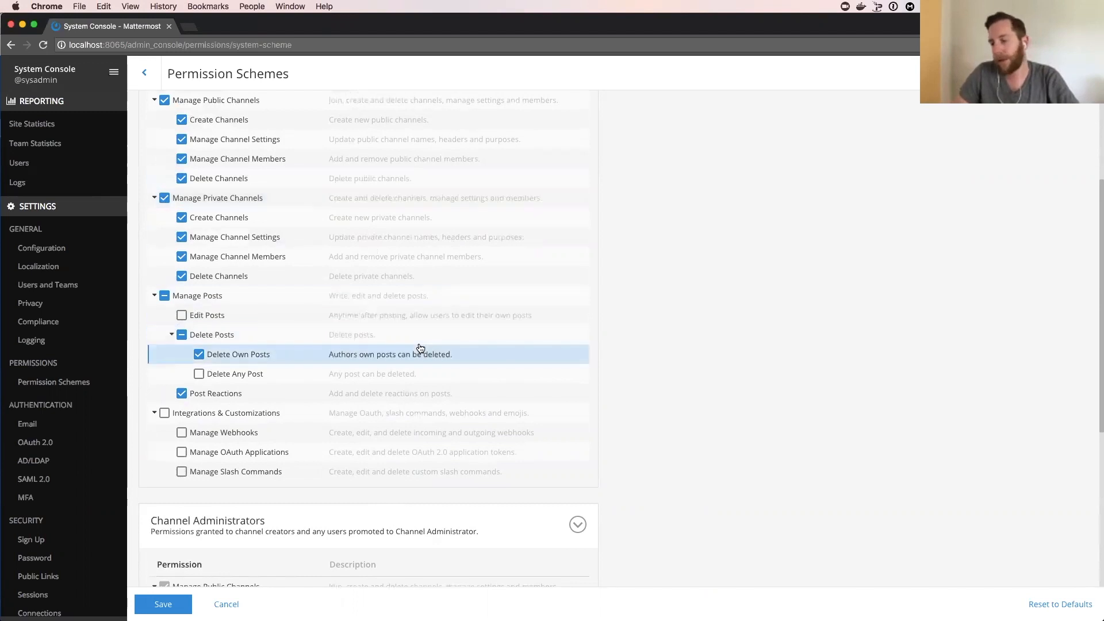
pyautogui.moveTo(390, 393)
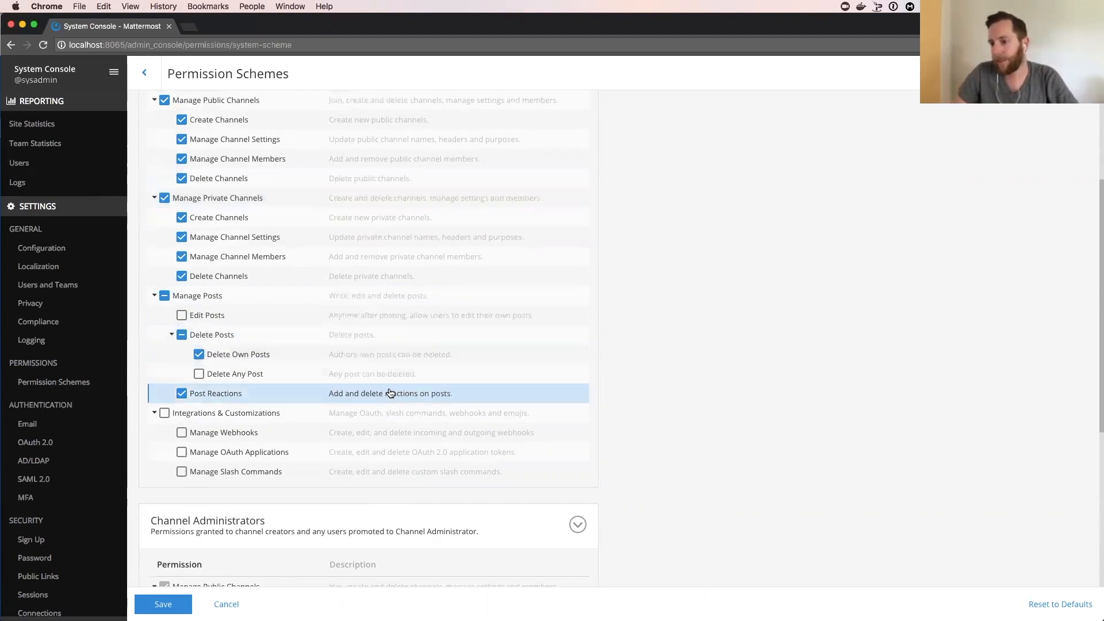
pyautogui.moveTo(219, 216)
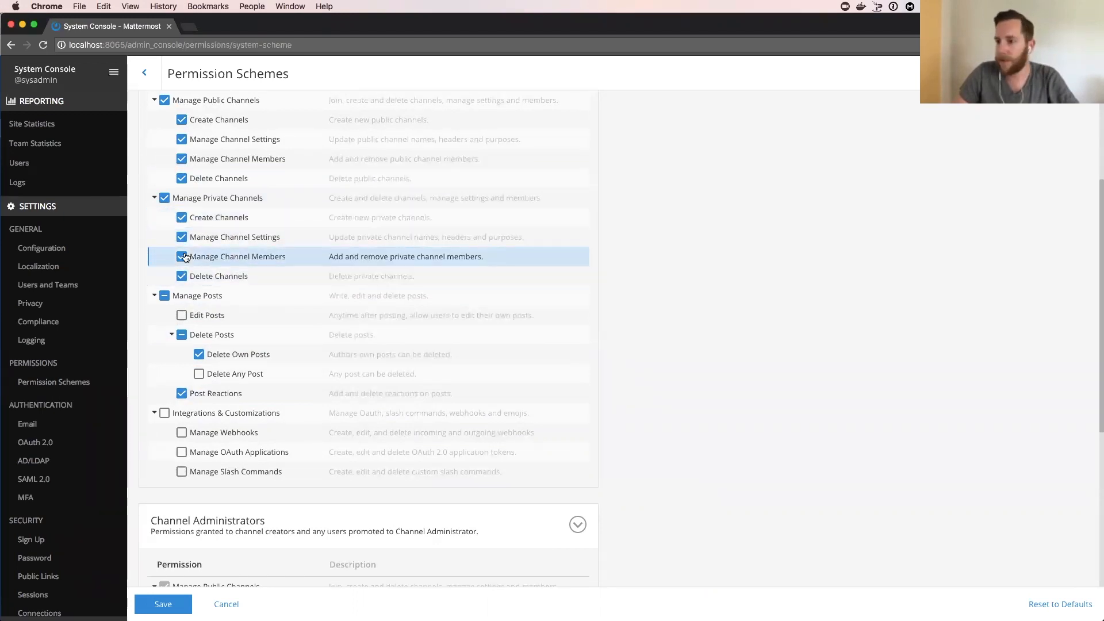
# - Grant Channel Administrators Delete Any Post and save the System Scheme changes
pyautogui.scroll(-3)
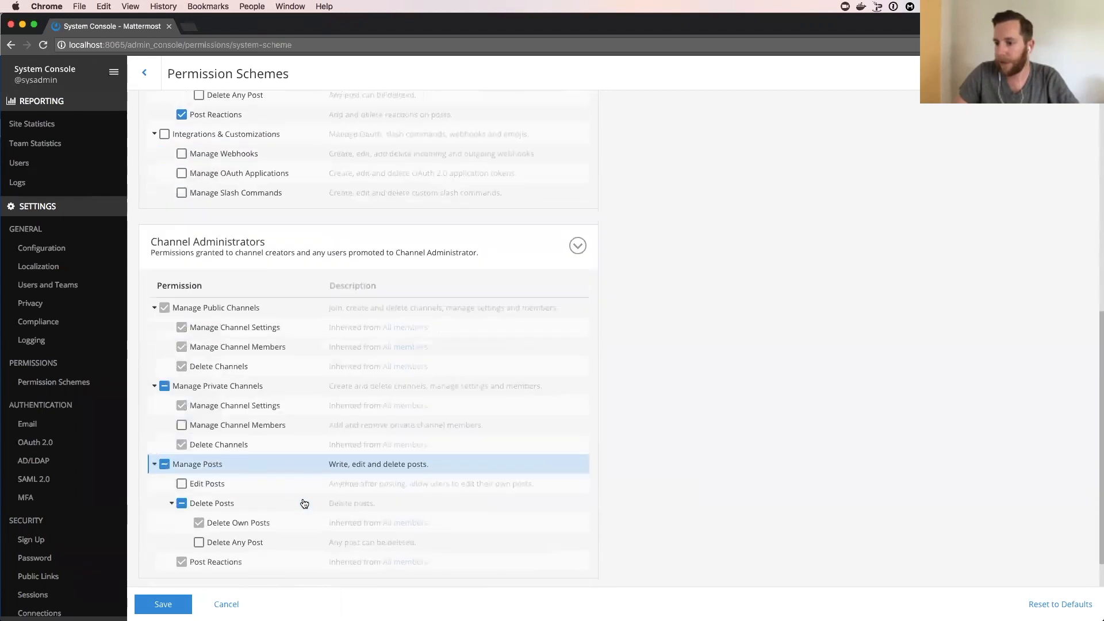
pyautogui.click(200, 542)
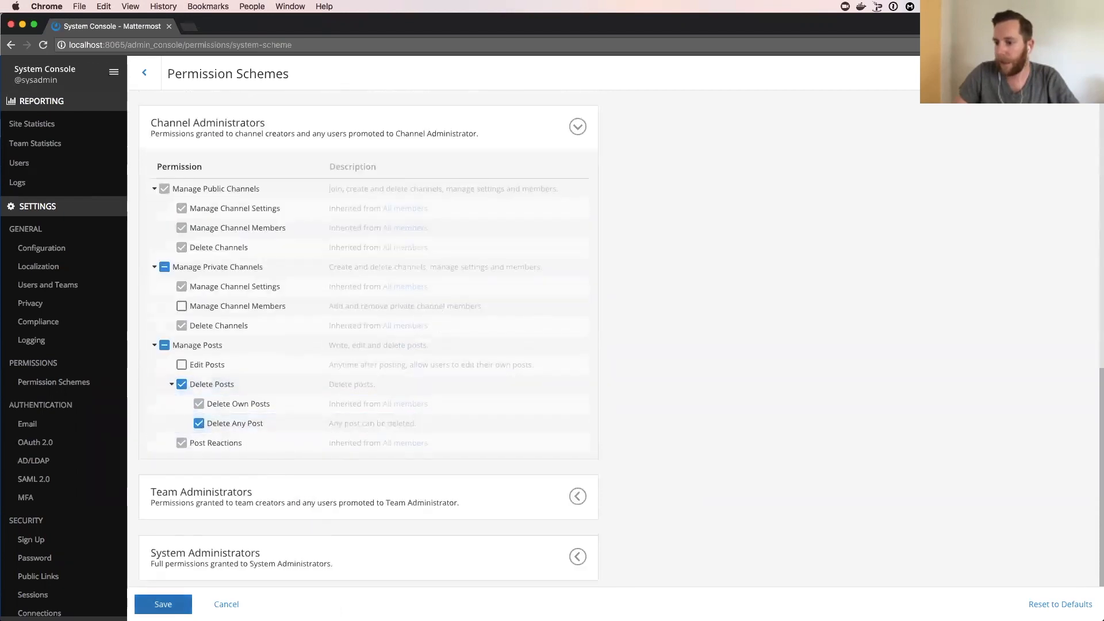
pyautogui.scroll(3)
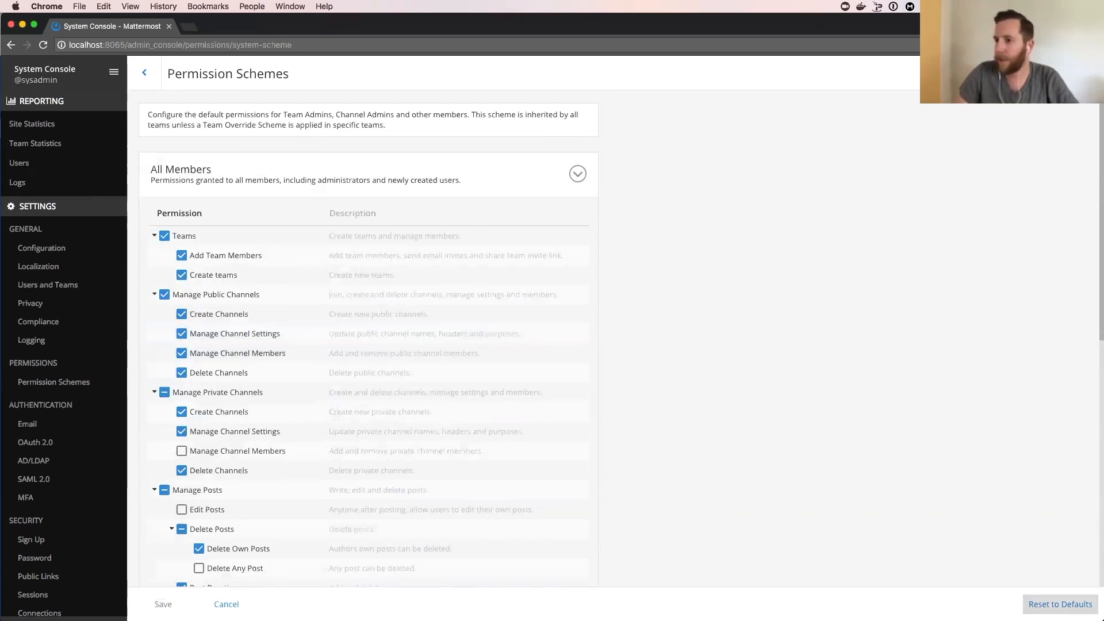
pyautogui.click(182, 333)
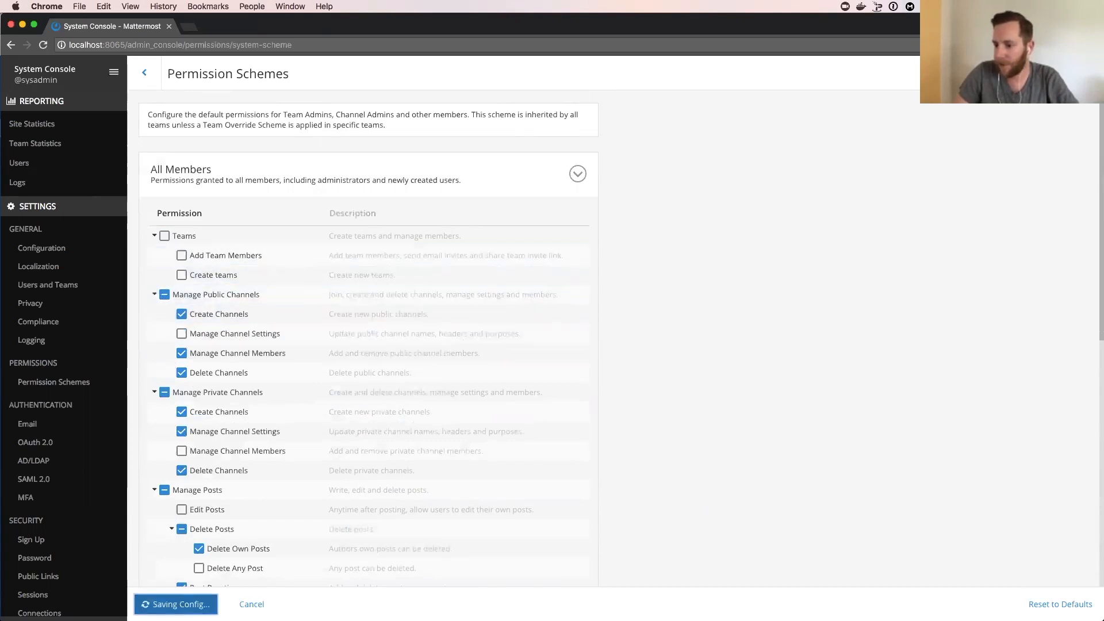
pyautogui.click(182, 603)
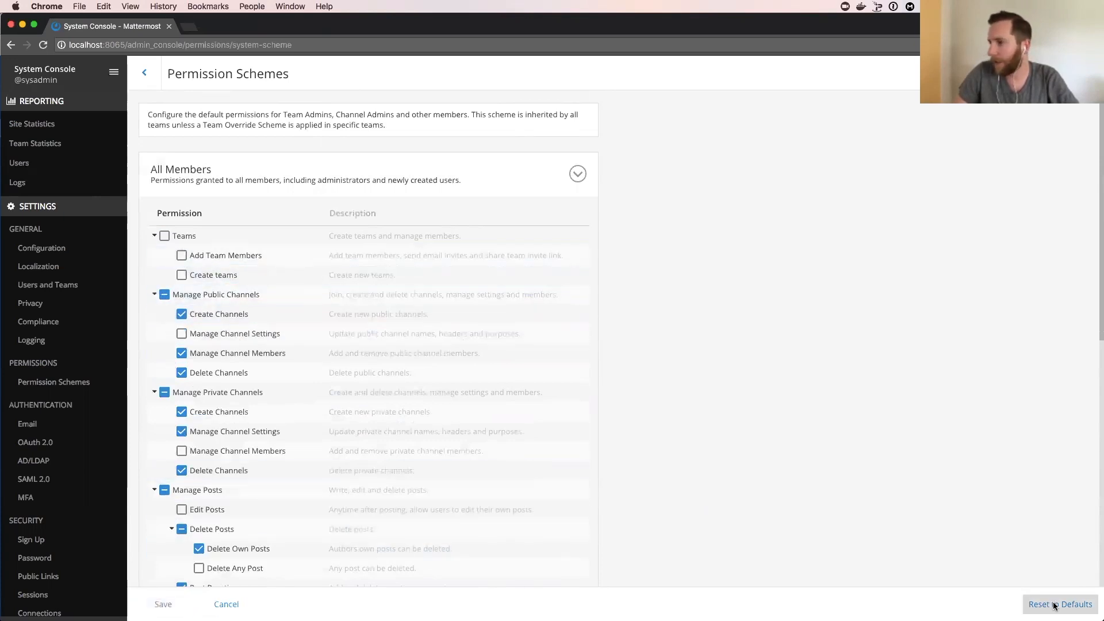
pyautogui.click(1060, 603)
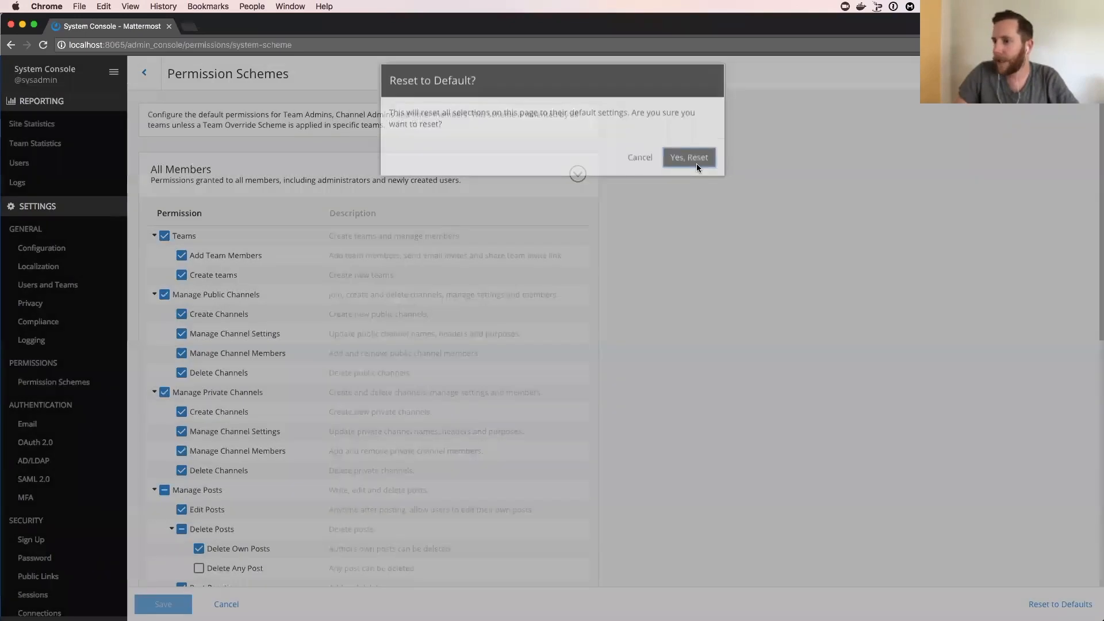
pyautogui.click(688, 157)
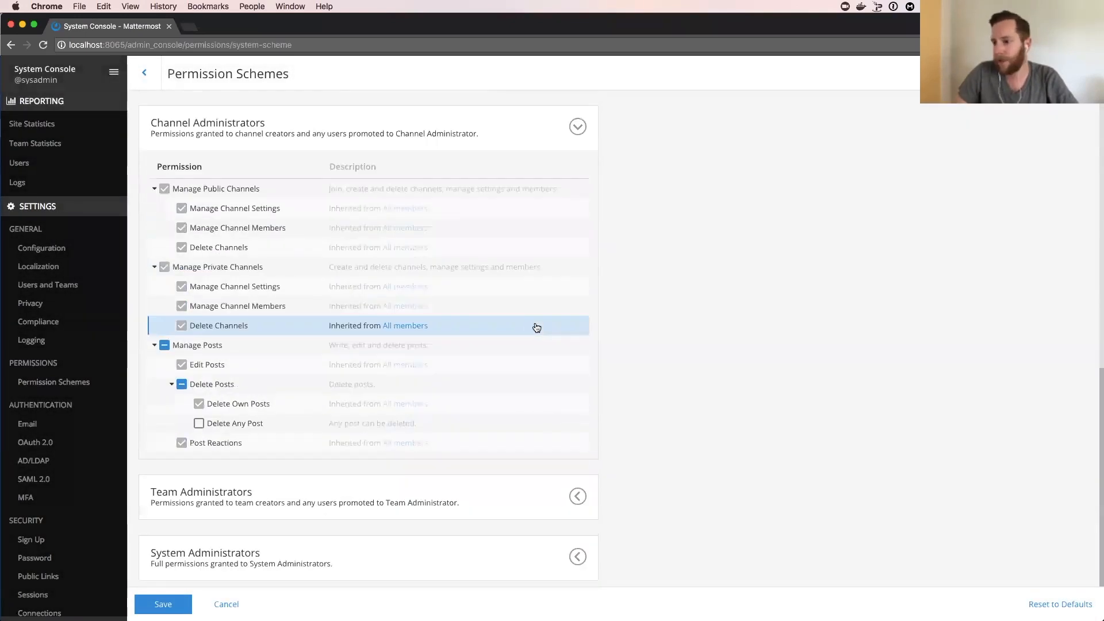
pyautogui.scroll(3)
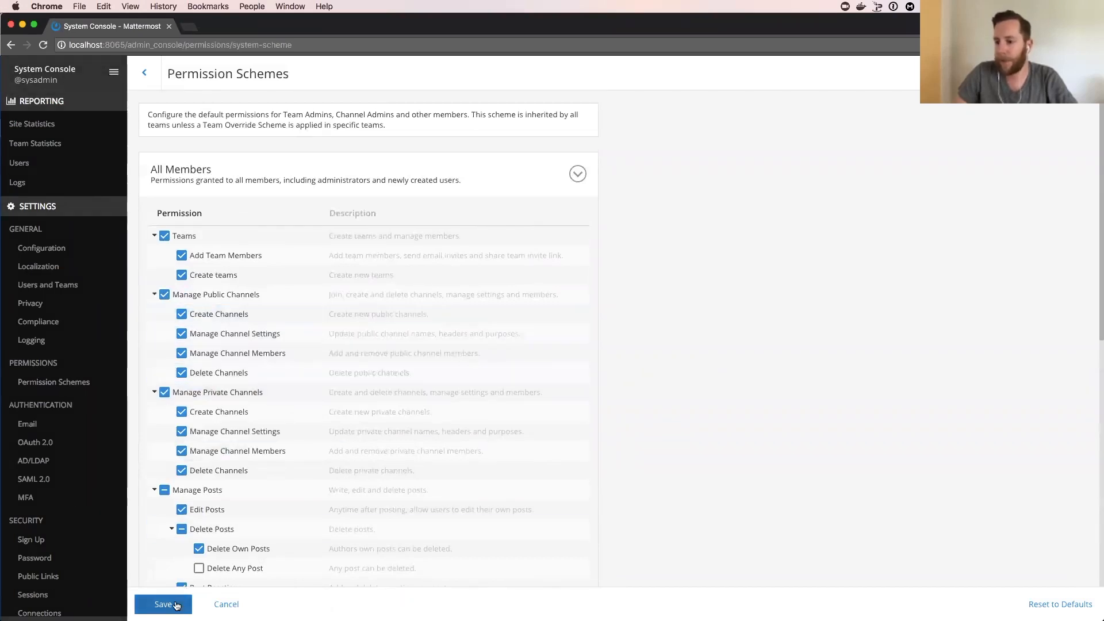
pyautogui.click(162, 605)
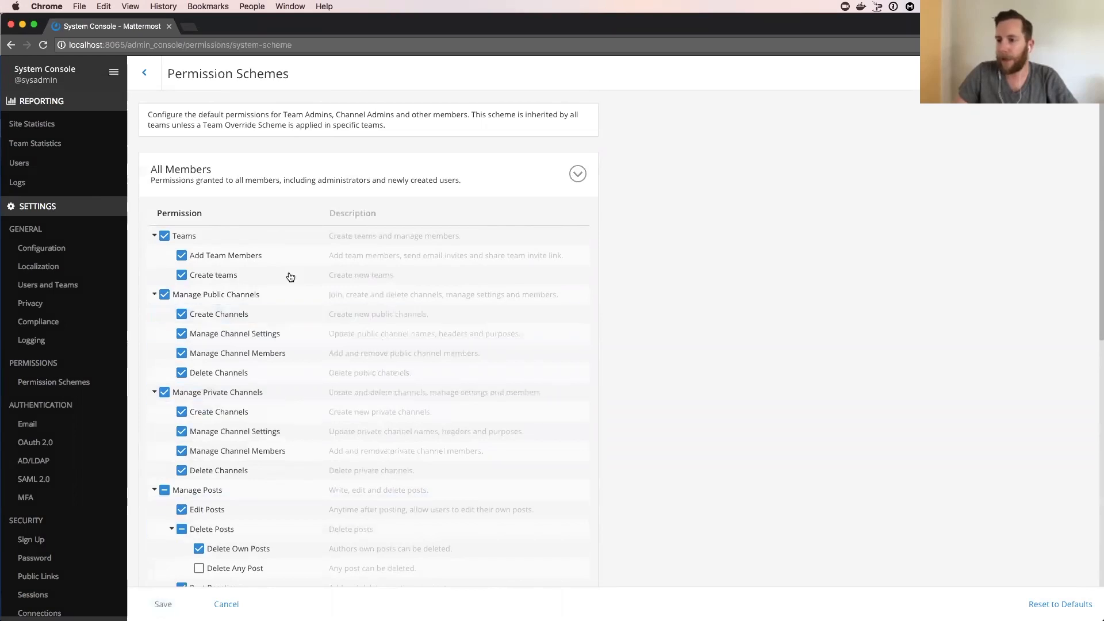
pyautogui.scroll(-3)
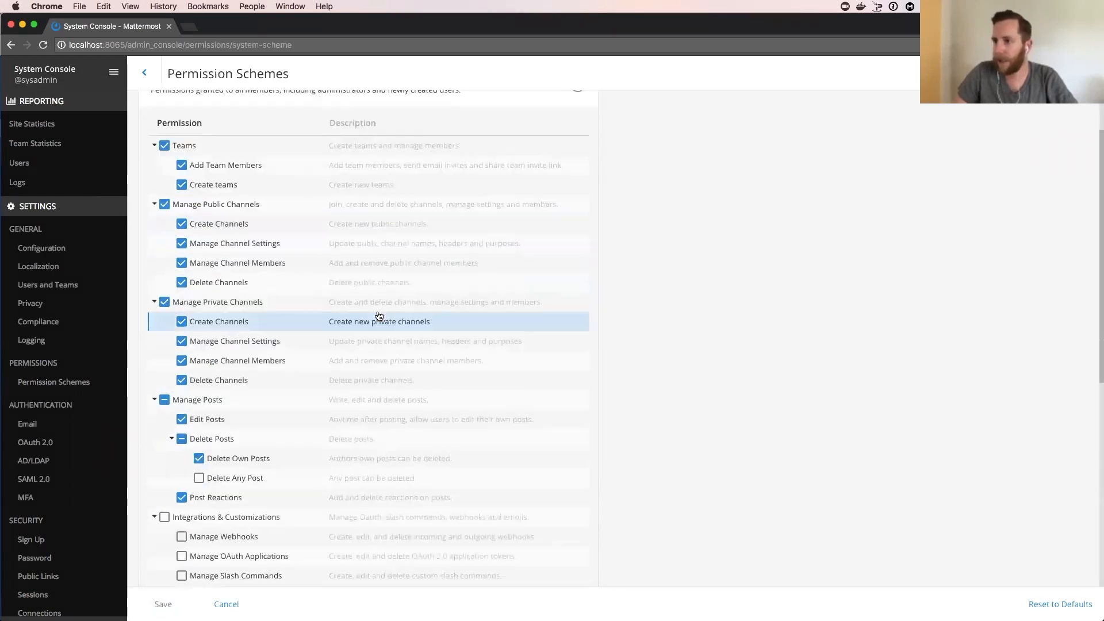
pyautogui.scroll(3)
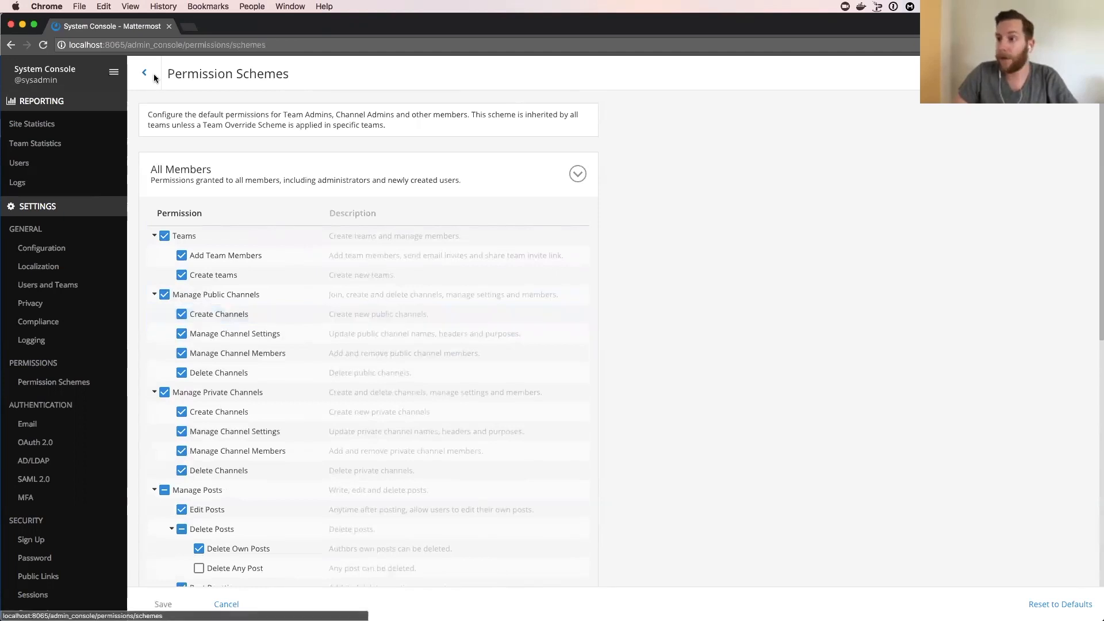
# - Go back to the Permission Schemes overview with the back arrow
pyautogui.click(145, 73)
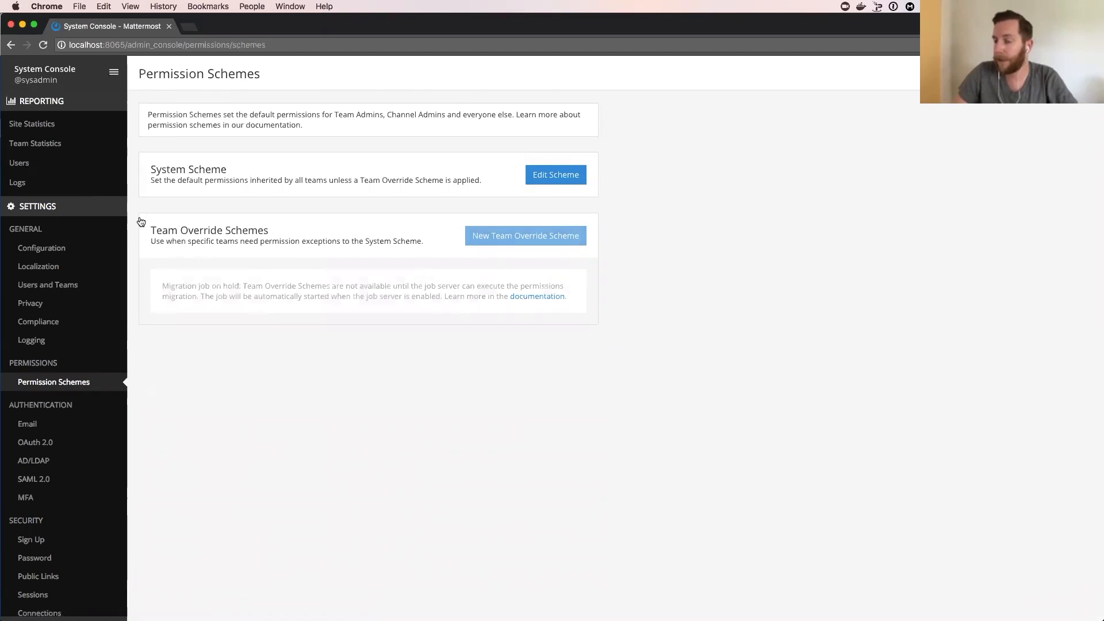
pyautogui.moveTo(576, 222)
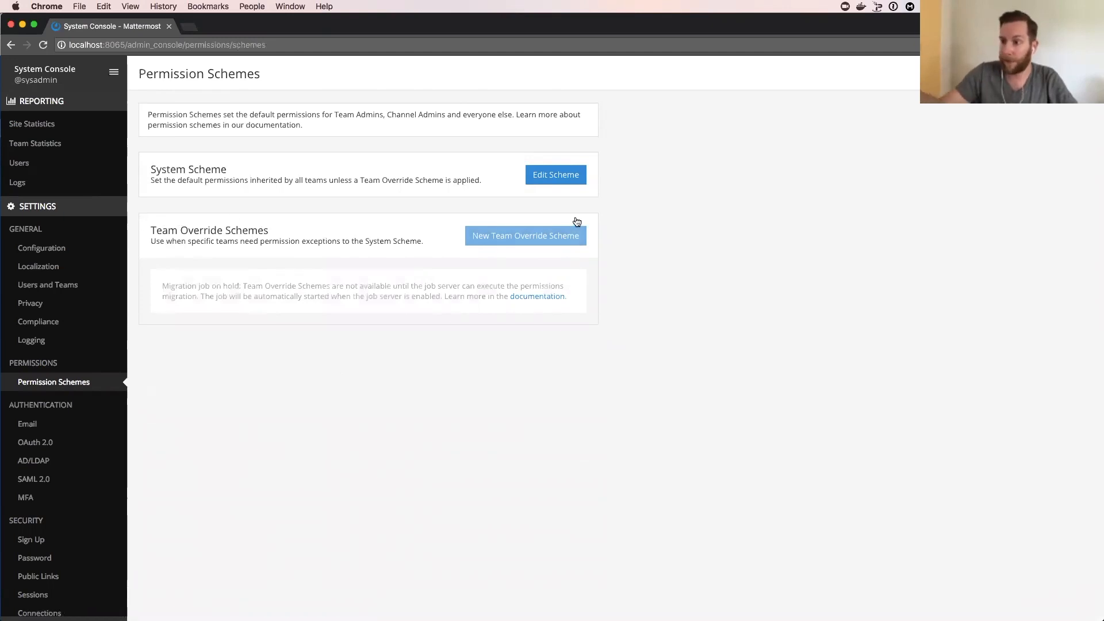
pyautogui.moveTo(186, 208)
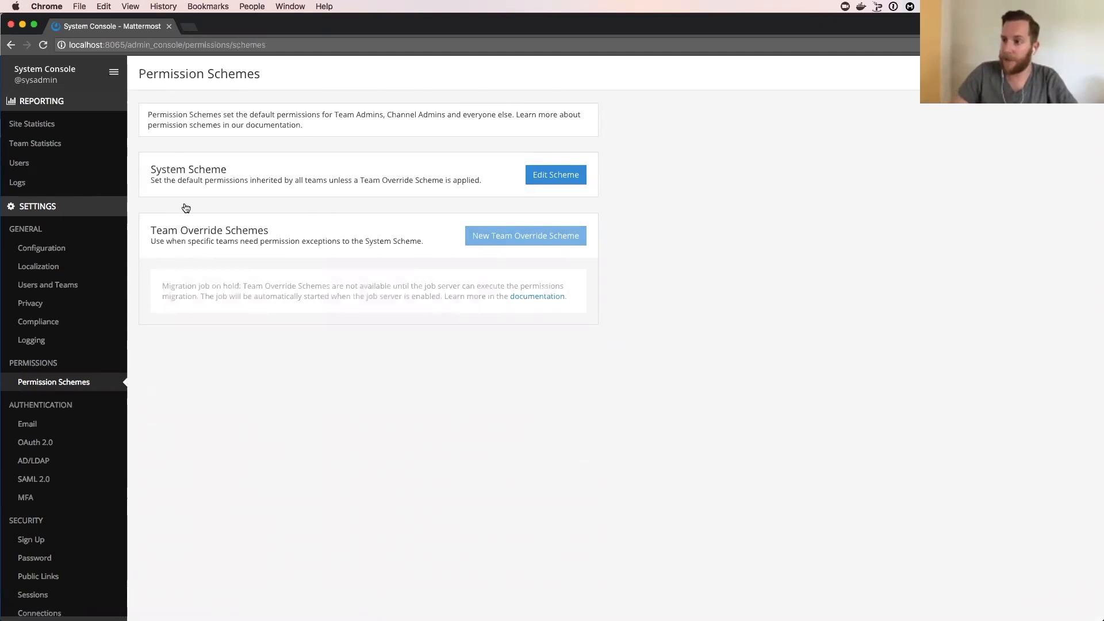
pyautogui.moveTo(201, 324)
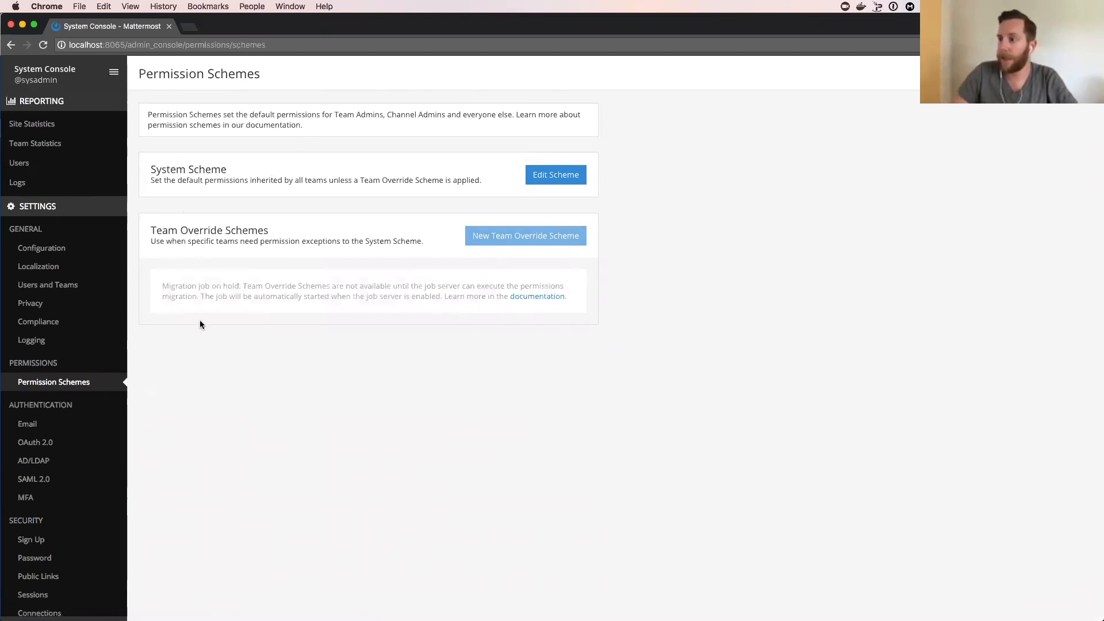
pyautogui.moveTo(211, 327)
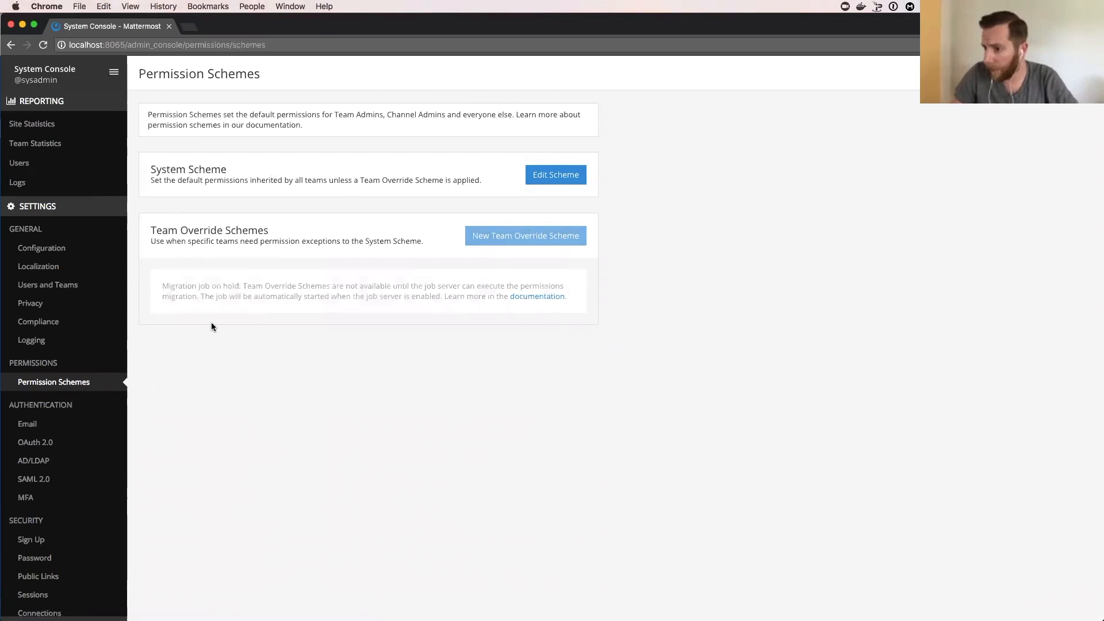
pyautogui.moveTo(222, 299)
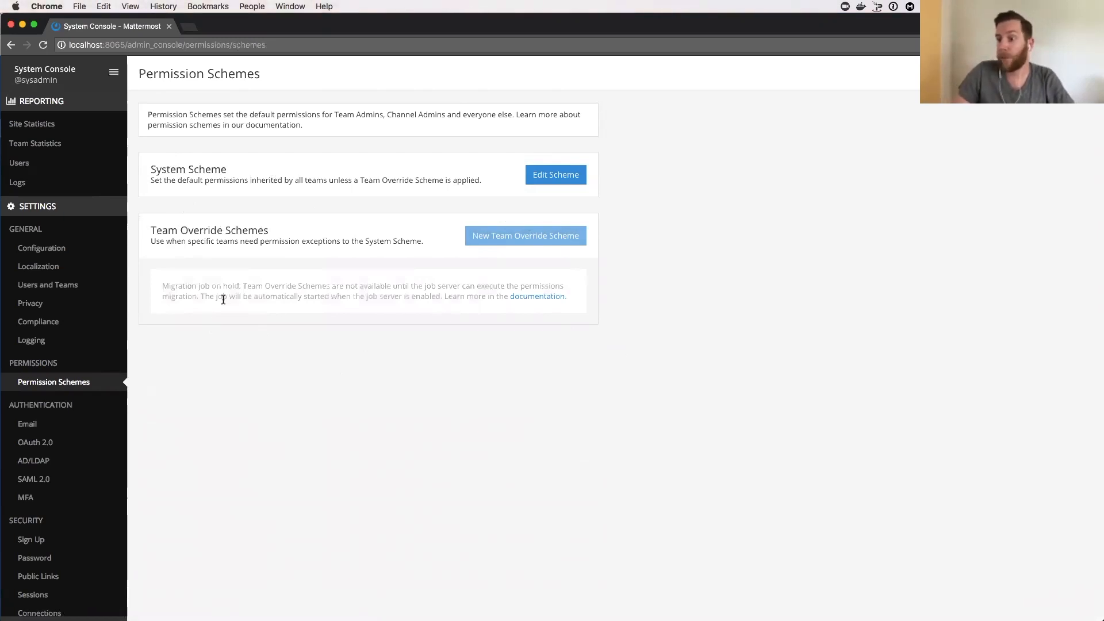
pyautogui.moveTo(156, 289)
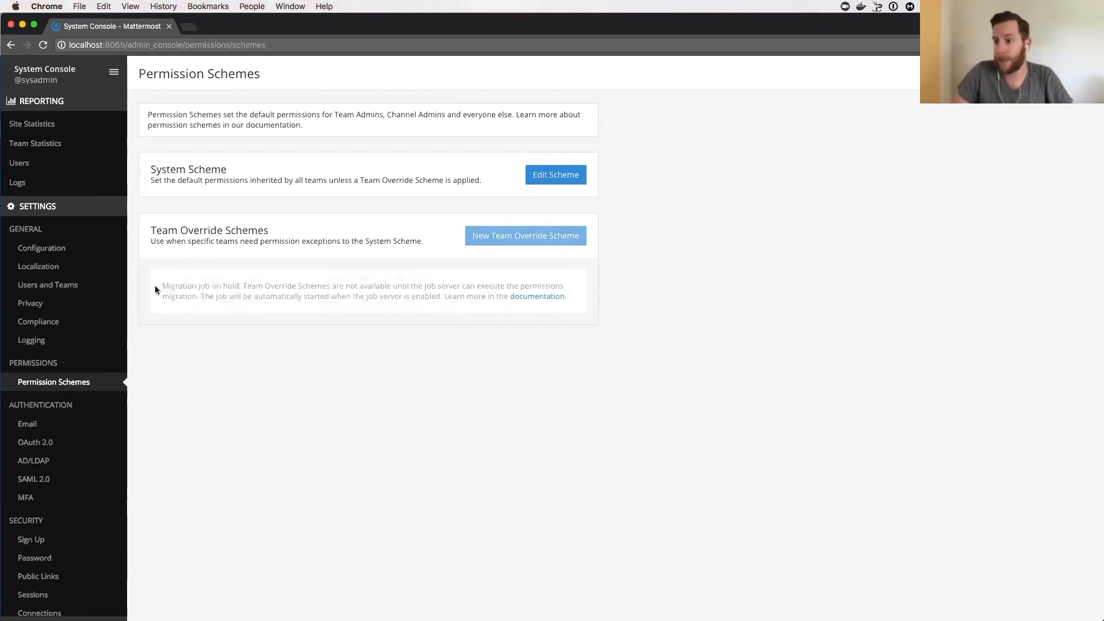
pyautogui.moveTo(324, 338)
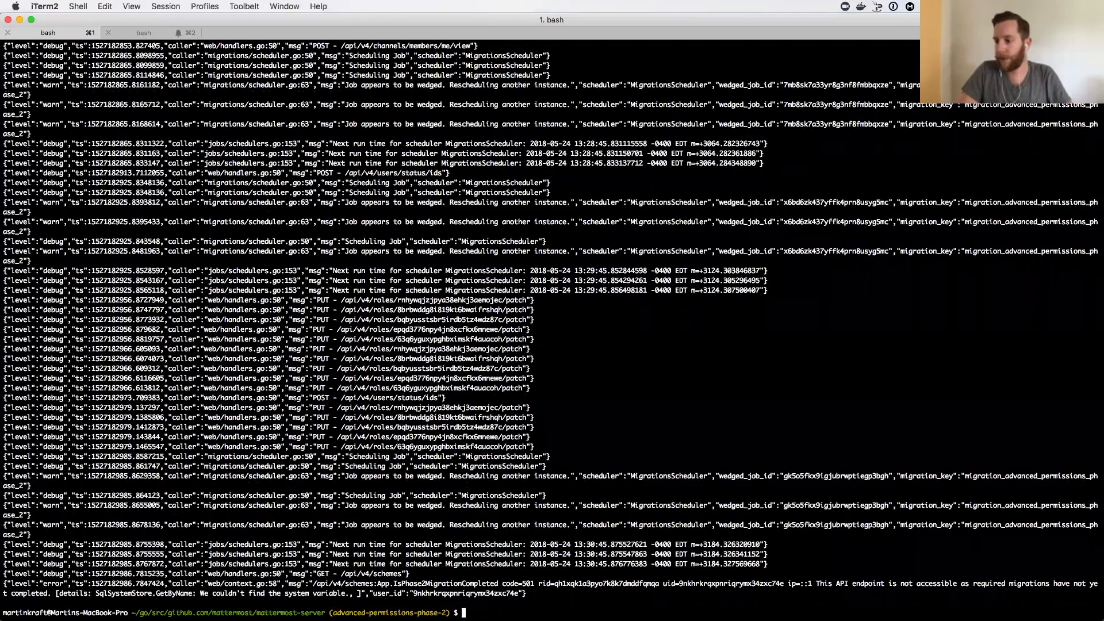
# - Enter 'make restart-server' in the bash tab to restart the server
pyautogui.write('make re')
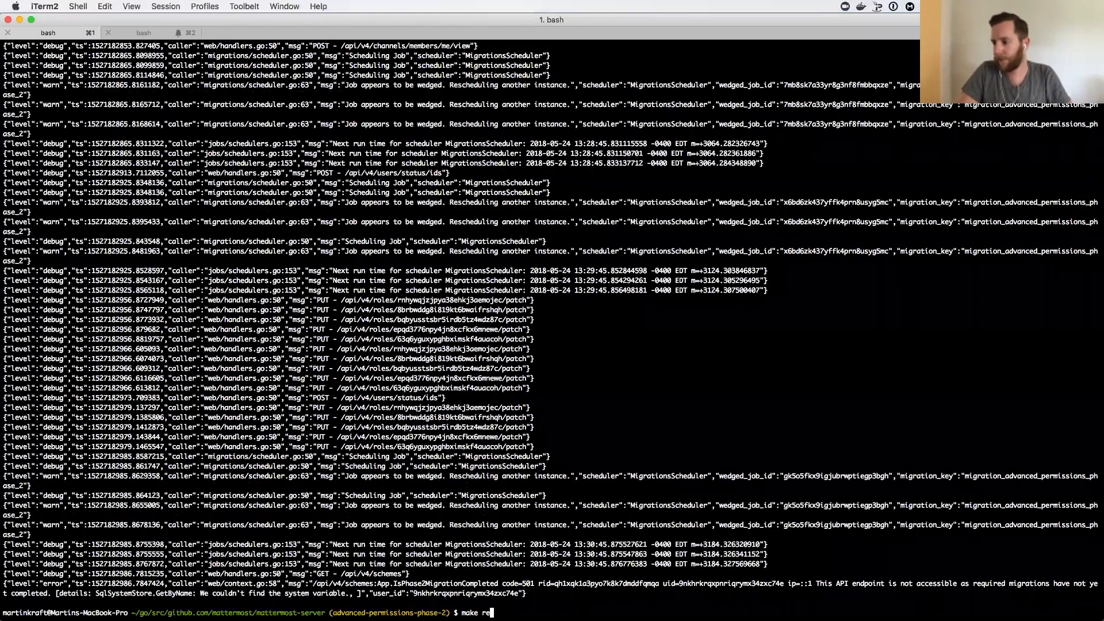
pyautogui.write('start-serv')
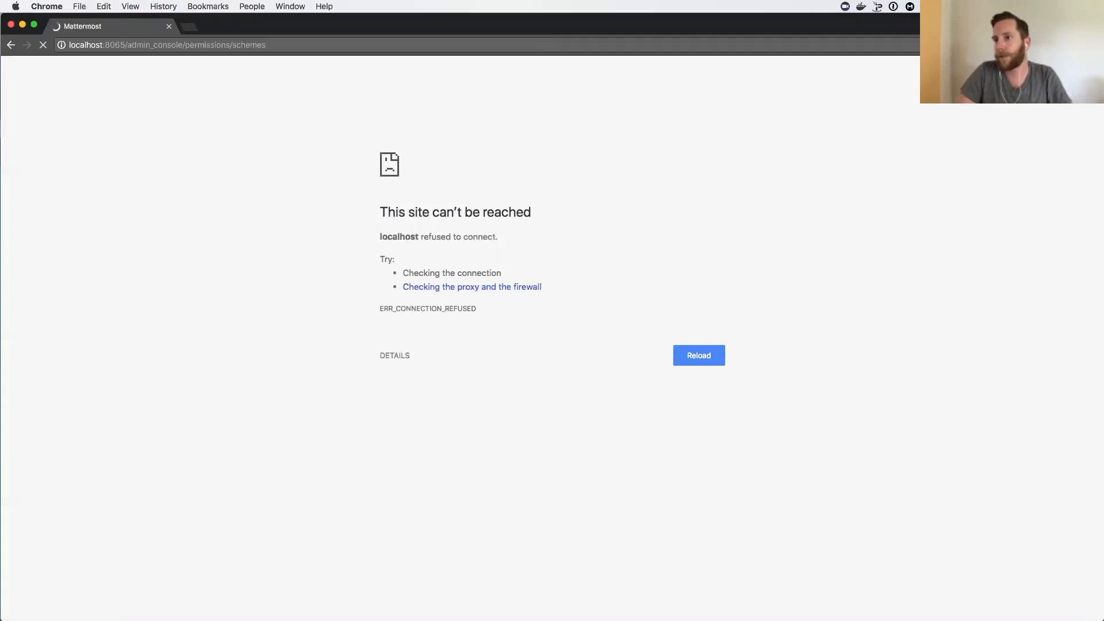
# - Reload the unreachable page until the Permission Schemes page loads again
pyautogui.click(698, 355)
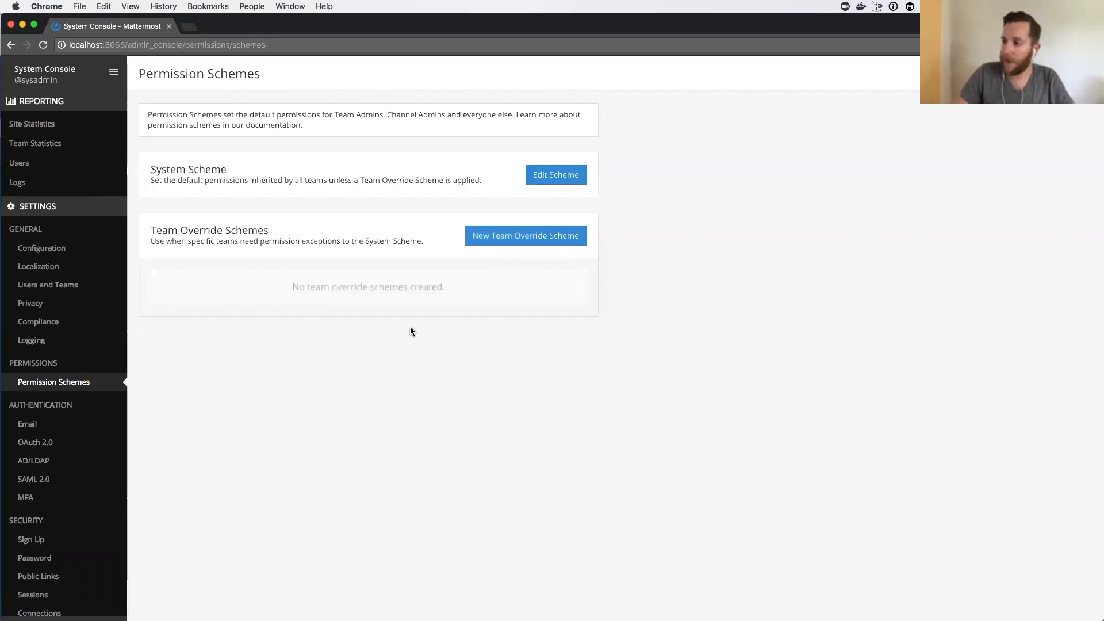
pyautogui.moveTo(525, 235)
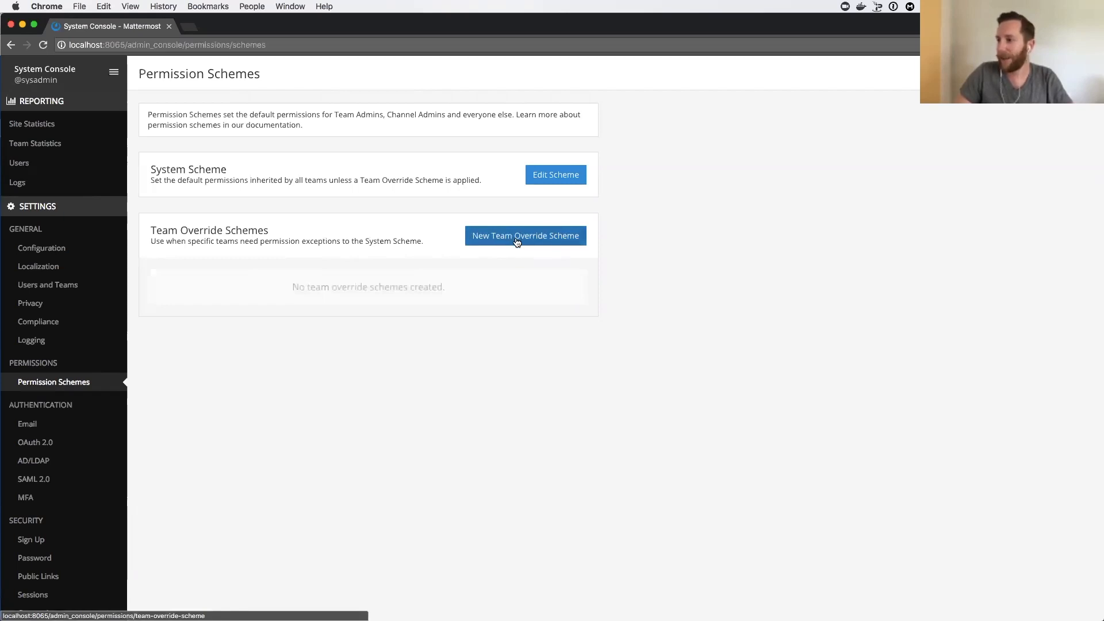
pyautogui.moveTo(539, 303)
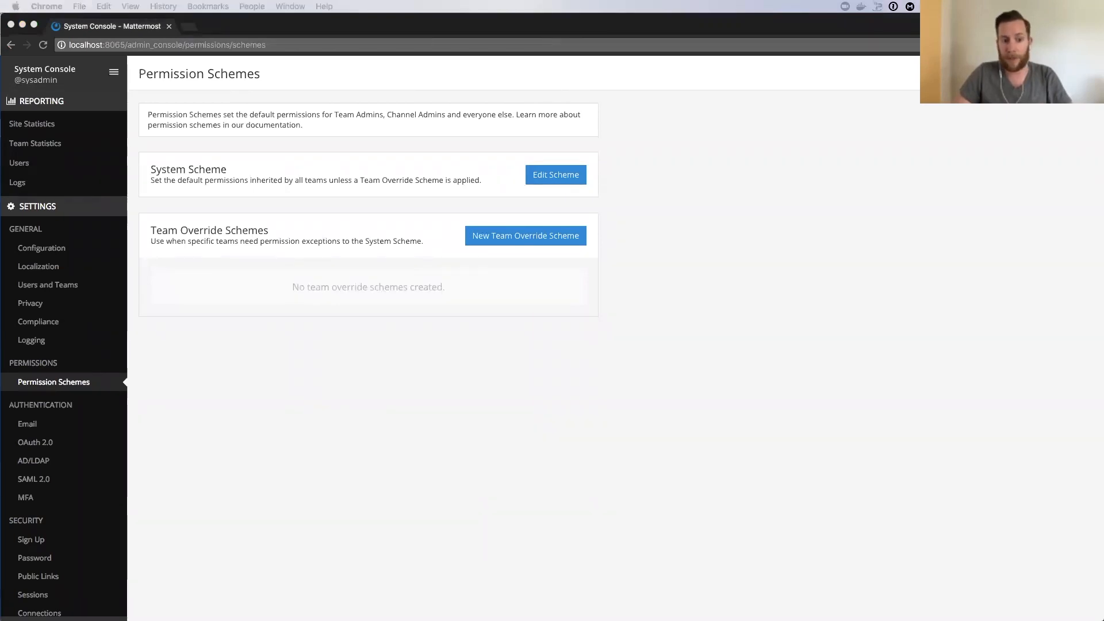
pyautogui.moveTo(489, 379)
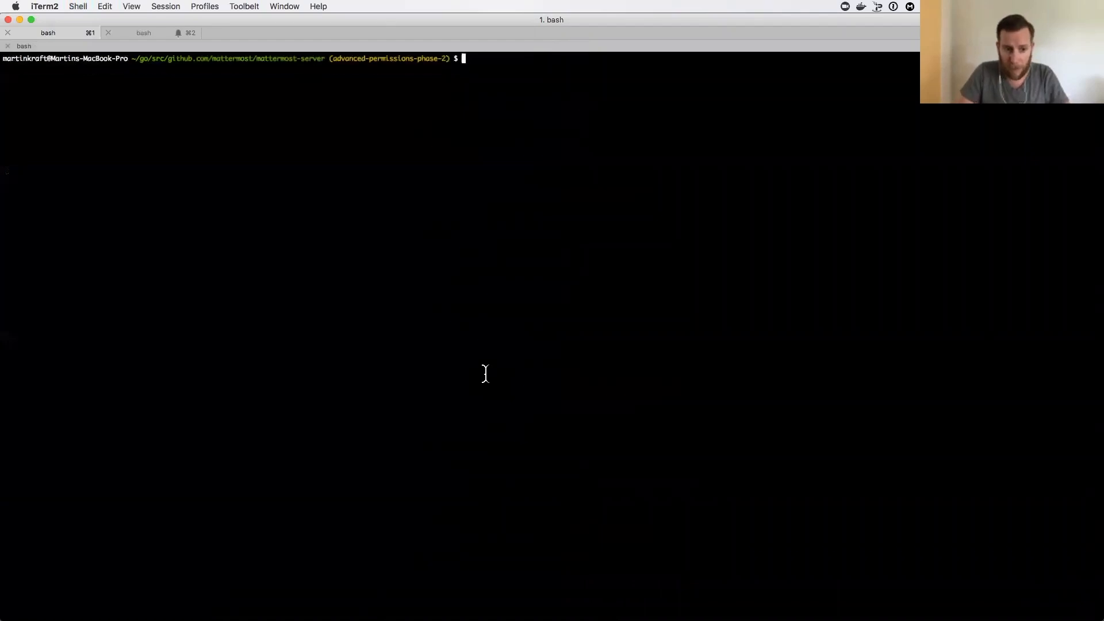
pyautogui.moveTo(488, 379)
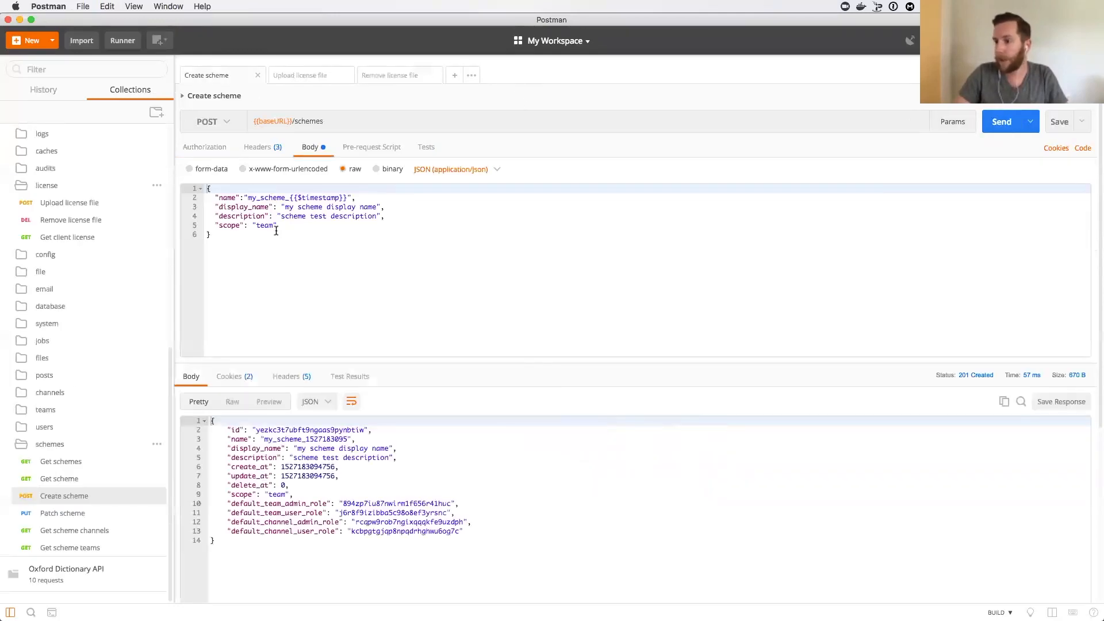
# - Change the Create scheme body scope to 'channel', send it for 201 Created, and return to iTerm2
pyautogui.write('chan')
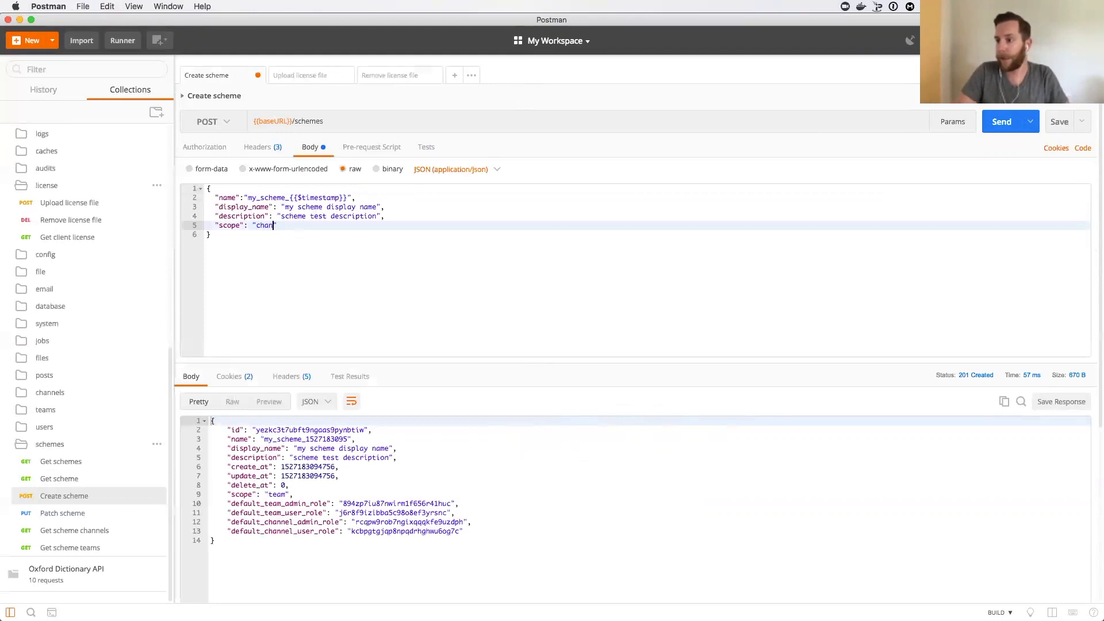
pyautogui.write('nel')
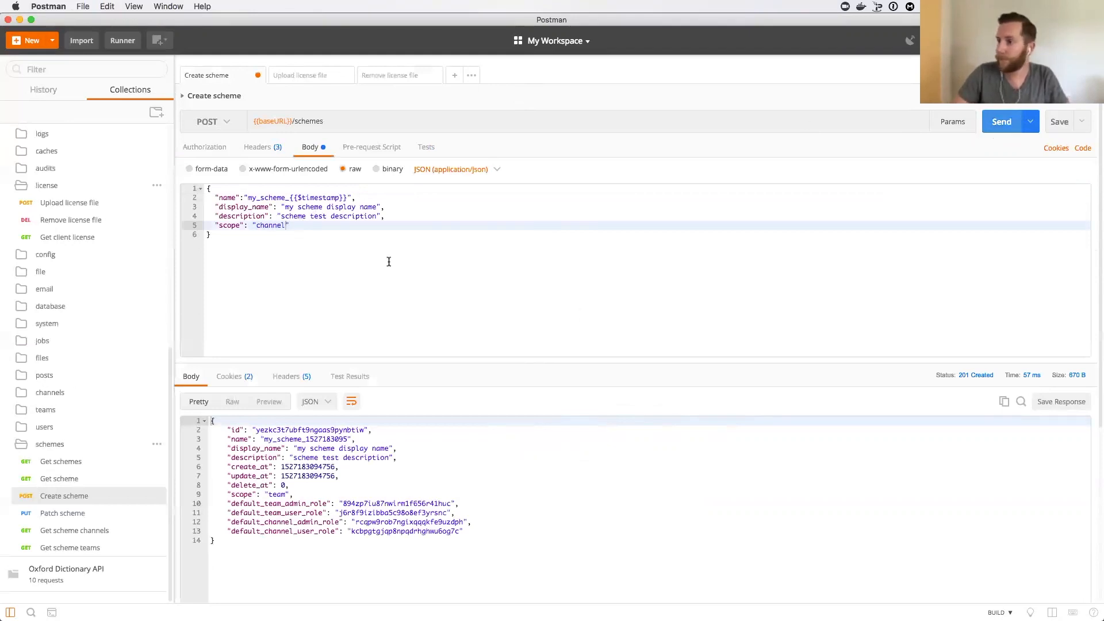
pyautogui.click(1001, 121)
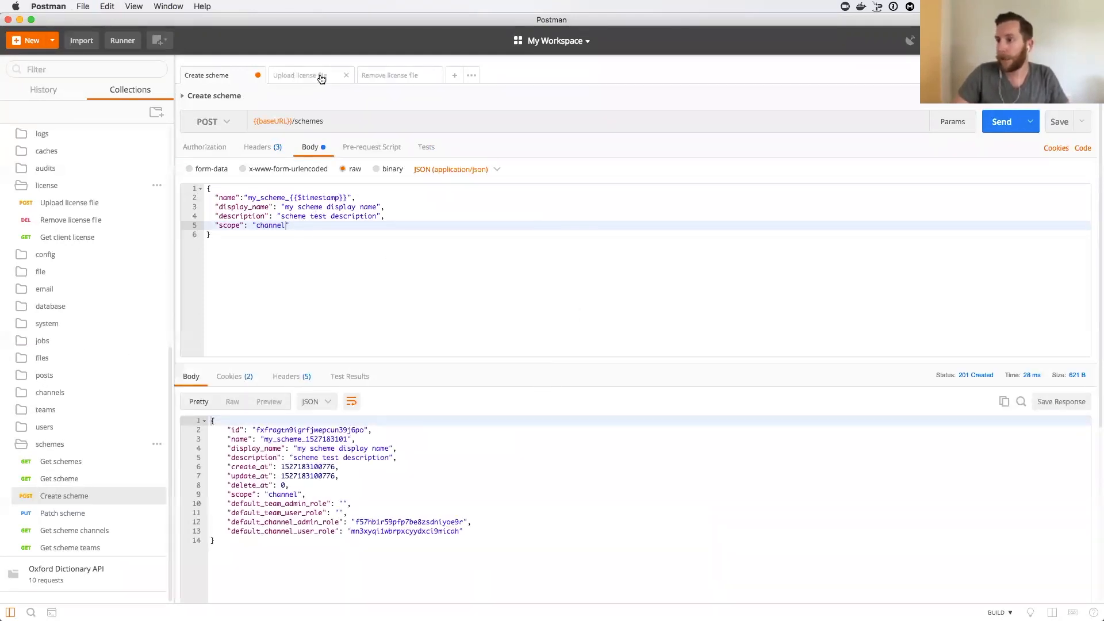
pyautogui.click(389, 75)
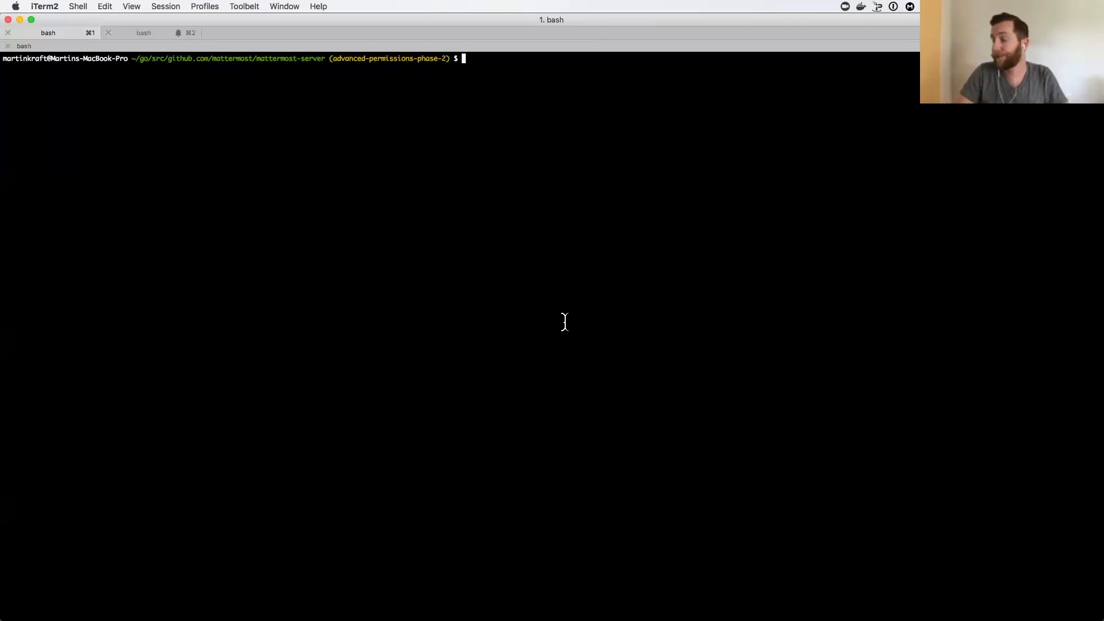
# - Run 'mattermost permissions --help' to list the permissions subcommands
pyautogui.write('mattermost')
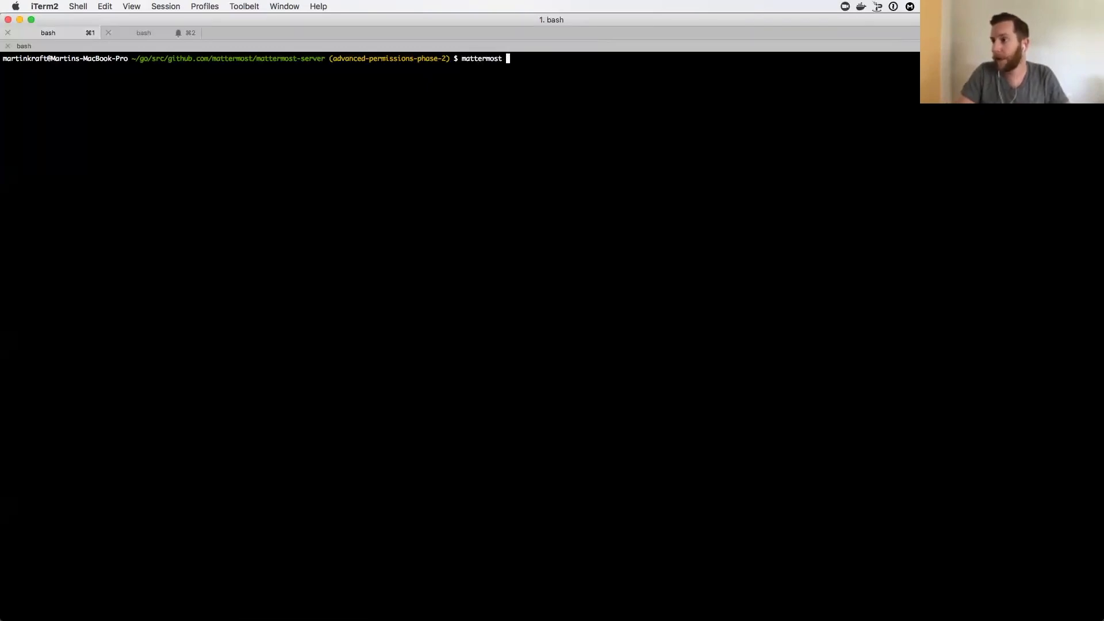
pyautogui.write('permi')
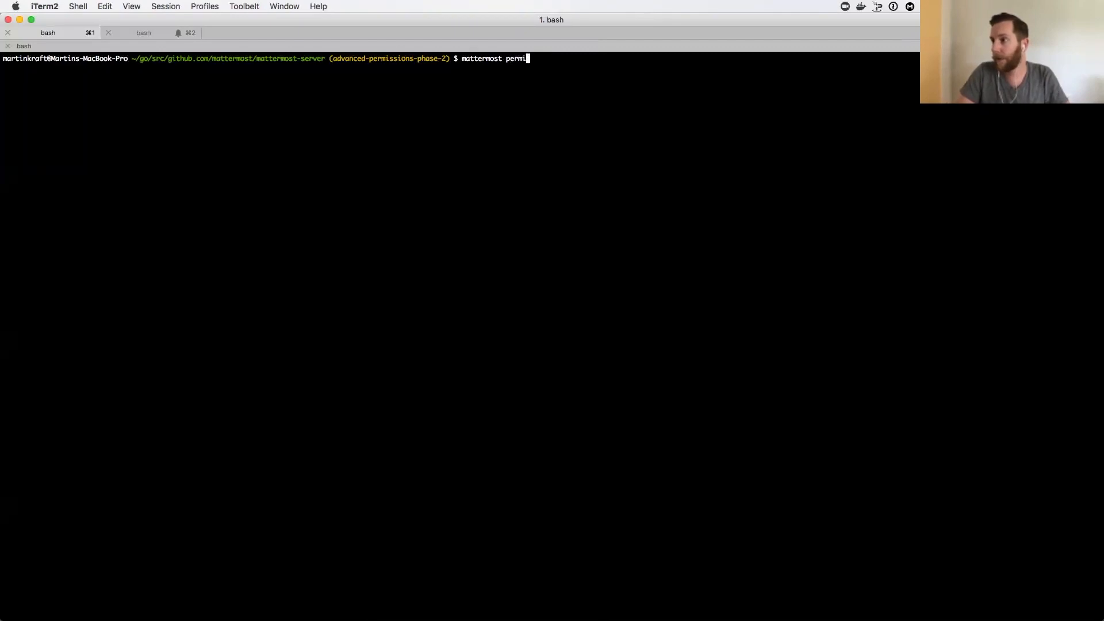
pyautogui.write('ssions --he')
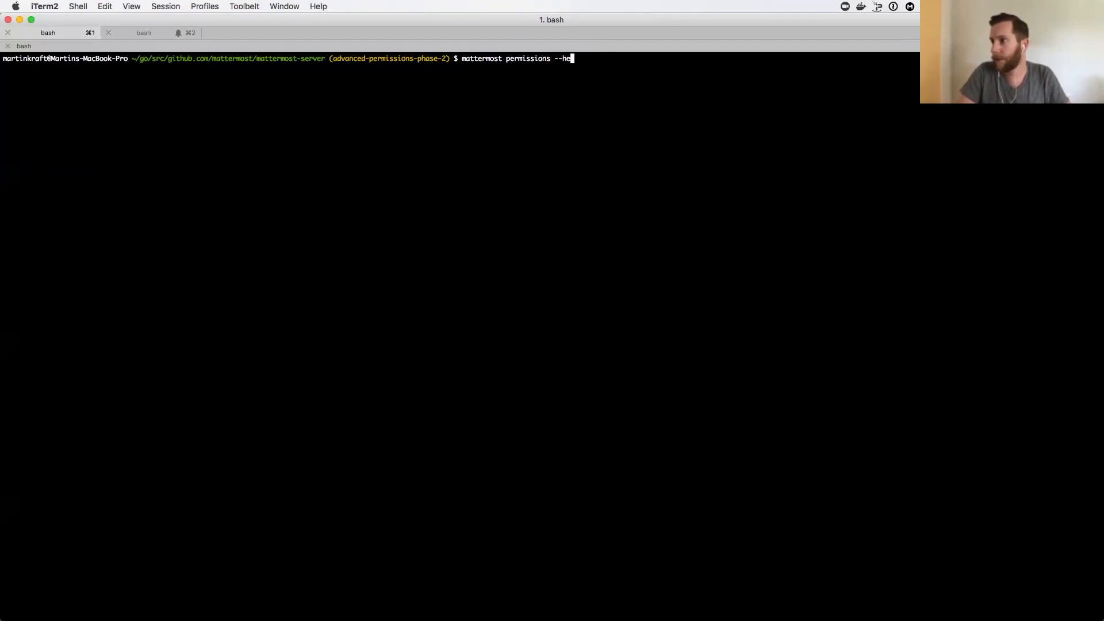
pyautogui.press('Return')
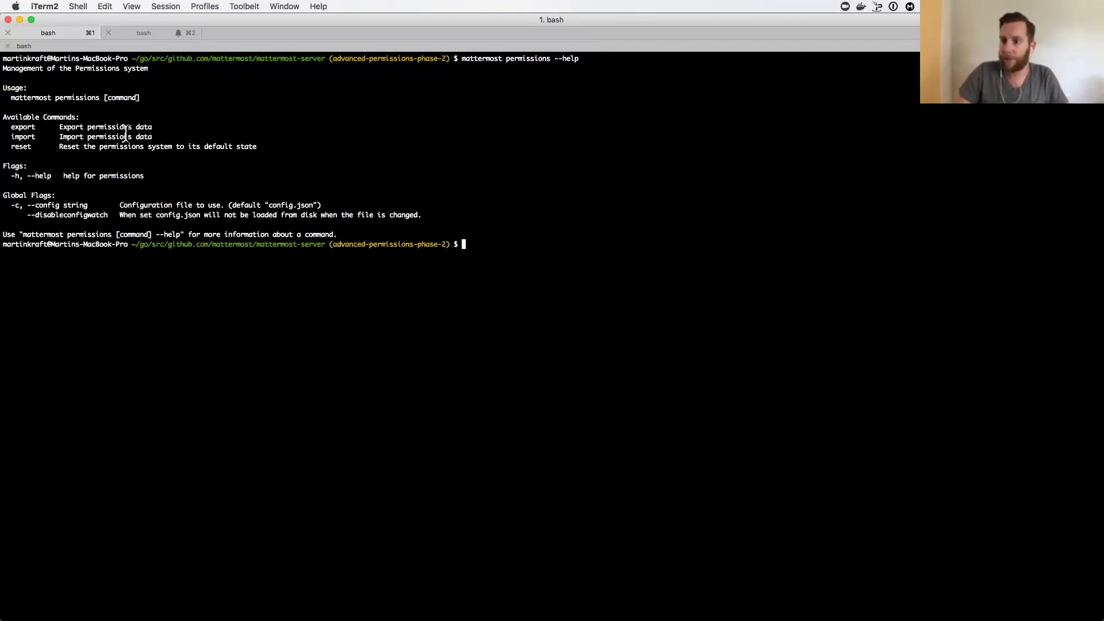
pyautogui.moveTo(488, 373)
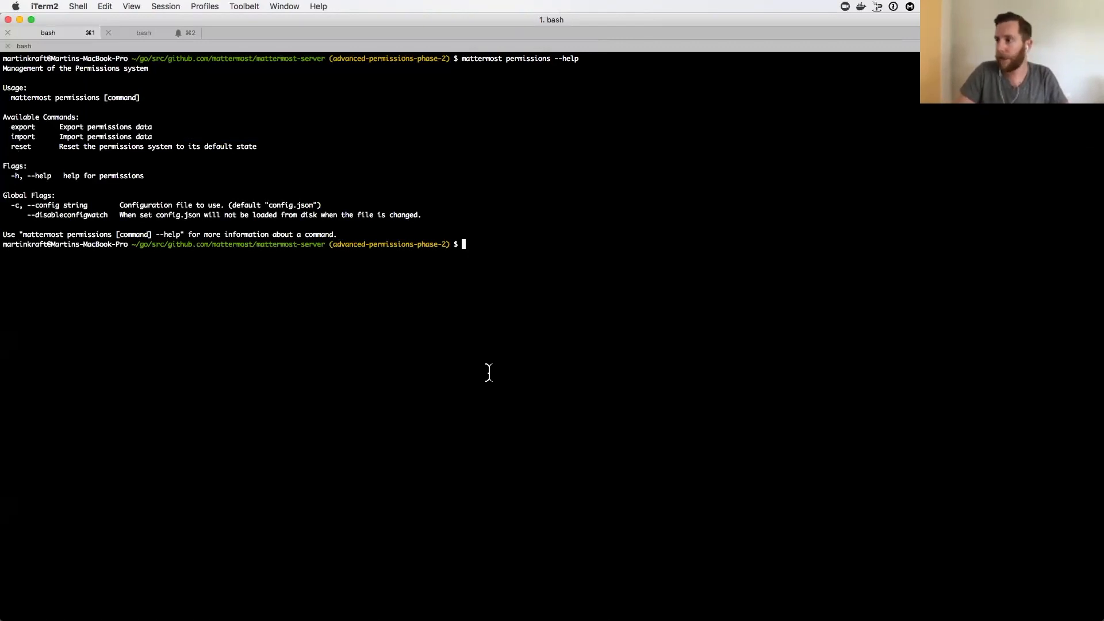
# - Run 'mattermost permissions export', which fails requiring Enterprise Edition and a license
pyautogui.write('mattermost permissions --hel')
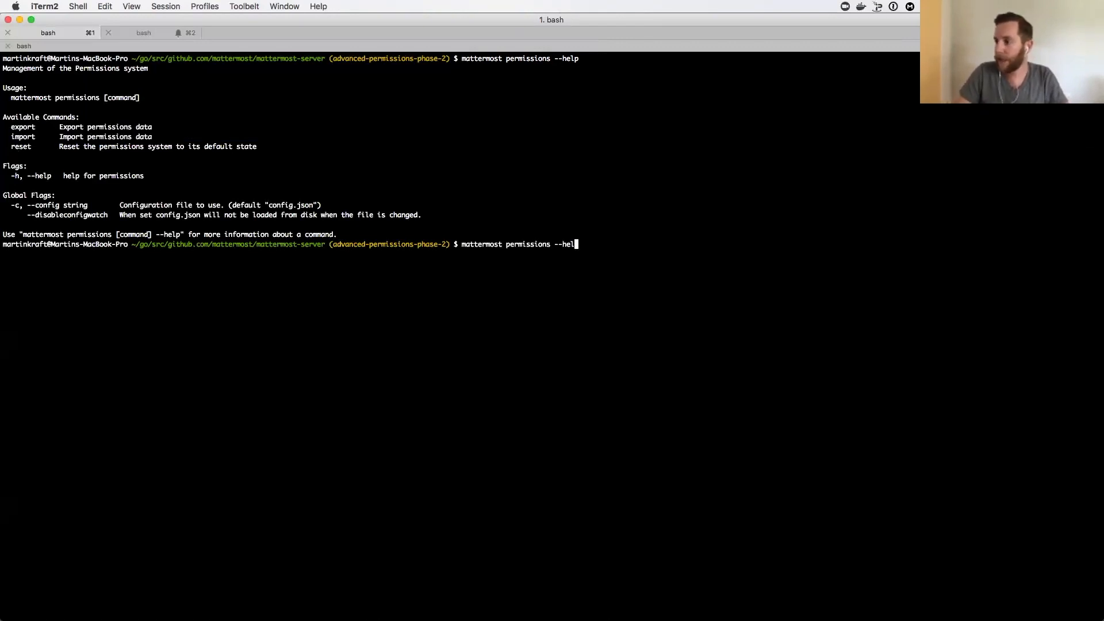
pyautogui.write('ep')
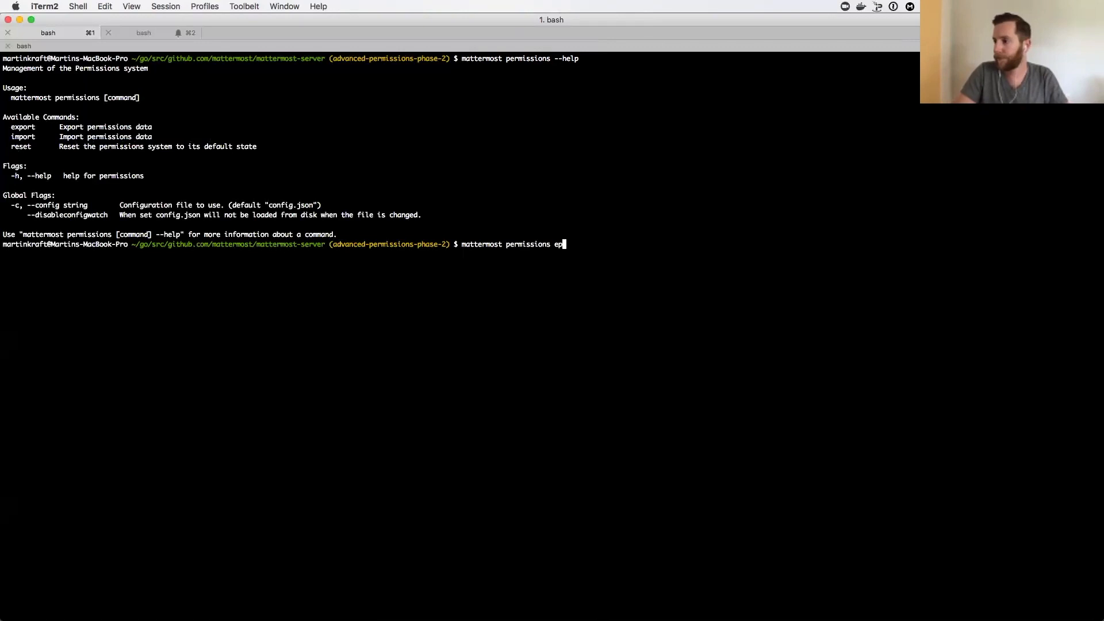
pyautogui.write('xport')
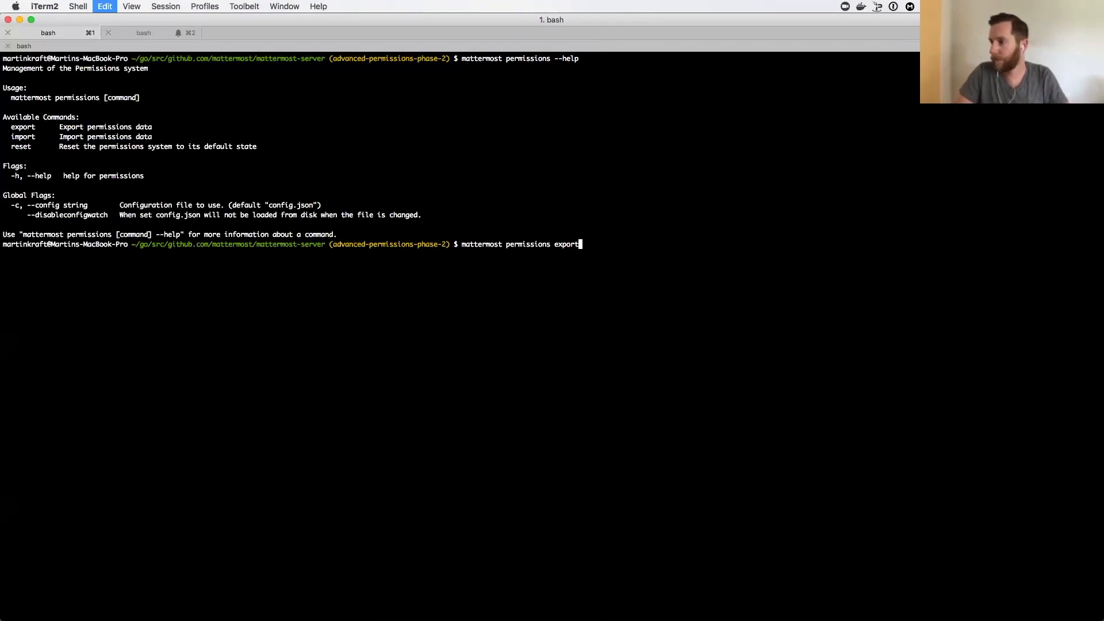
pyautogui.press('Return')
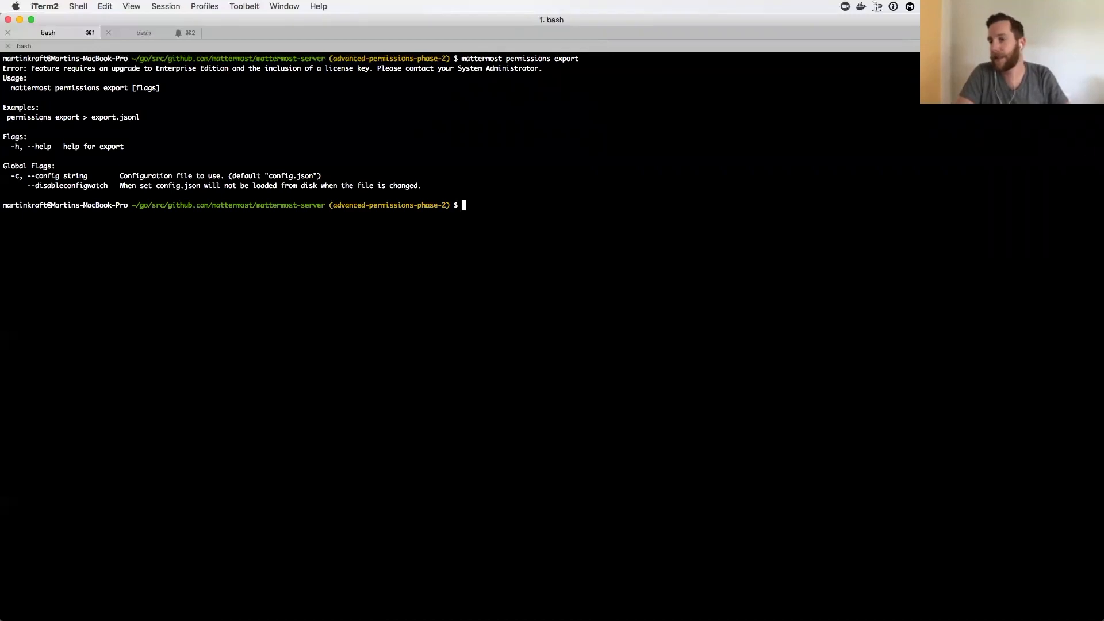
pyautogui.moveTo(485, 372)
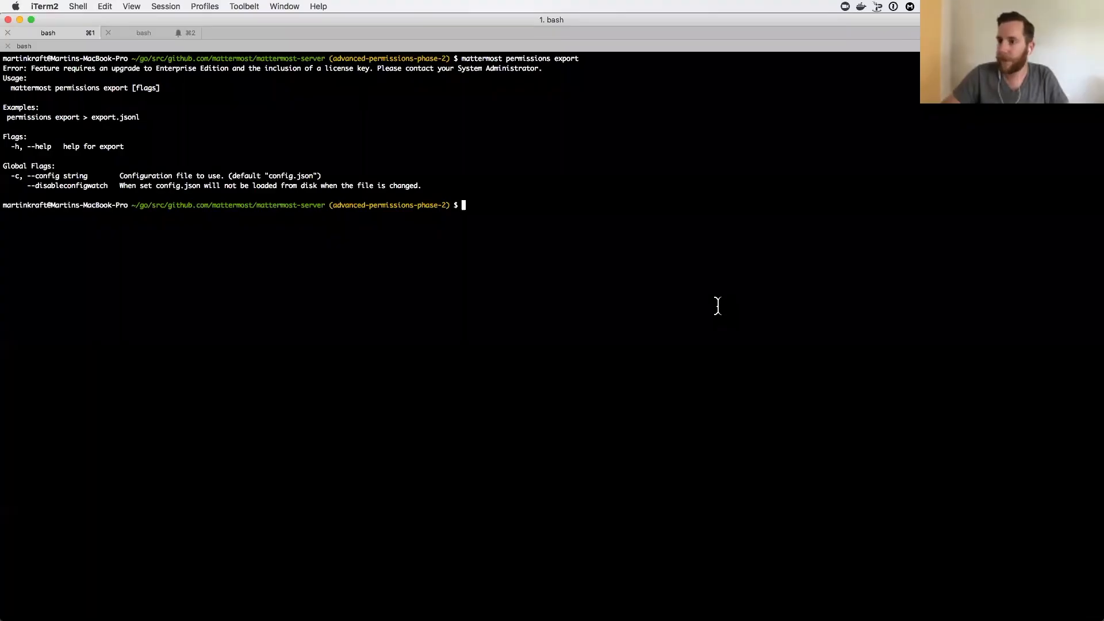
# - Clear the terminal and rerun the permissions export redirected to ~/Desktop/export.jsonl
pyautogui.press('Return')
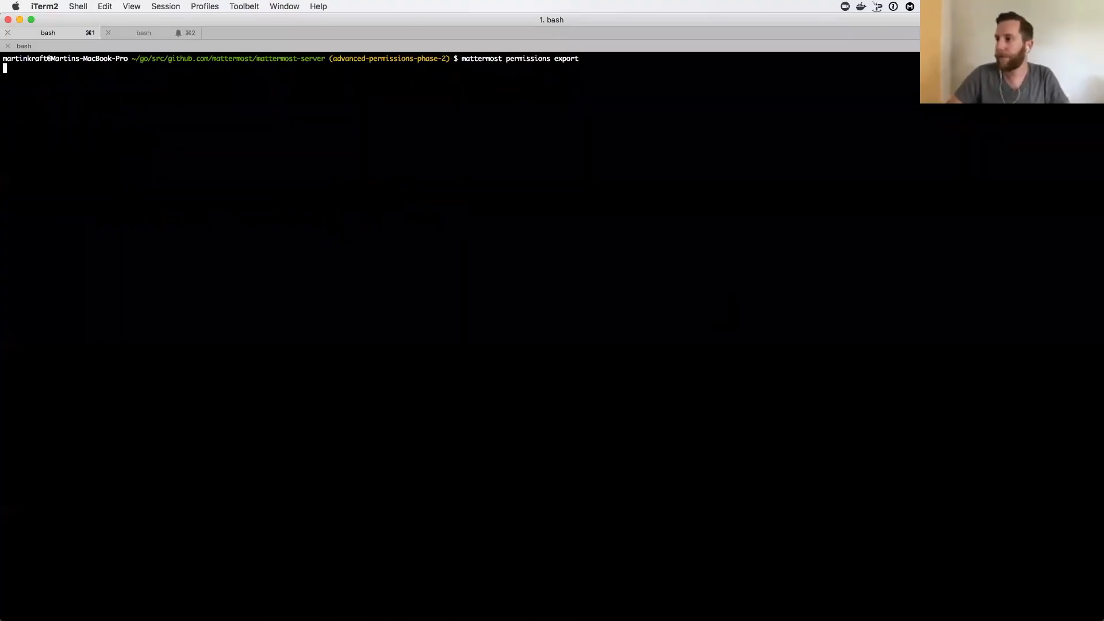
pyautogui.press('Return')
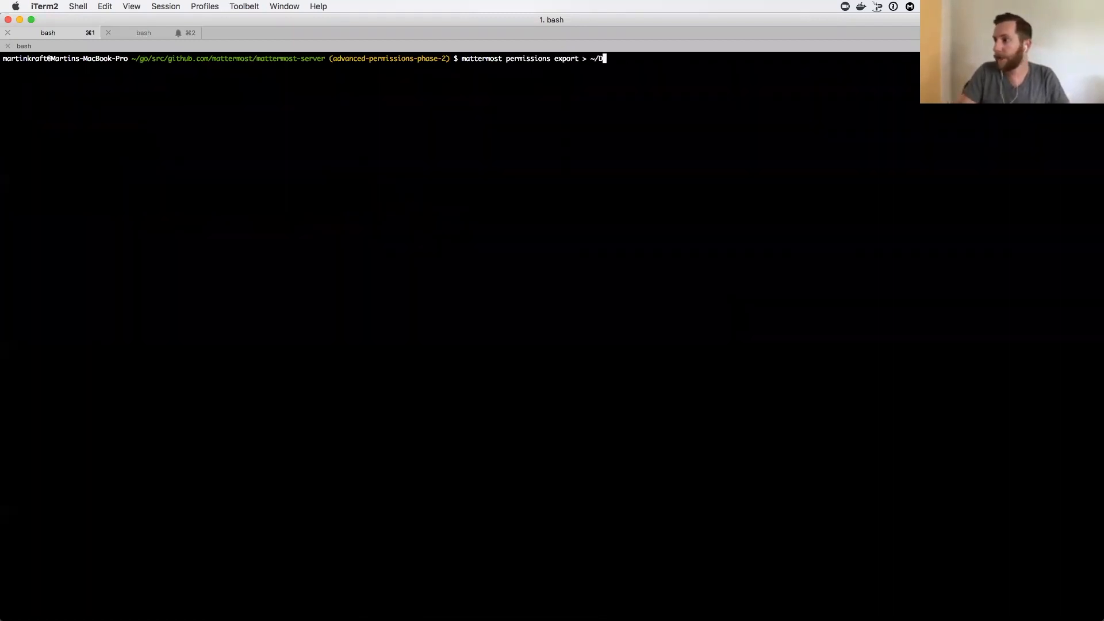
pyautogui.write('esktop/')
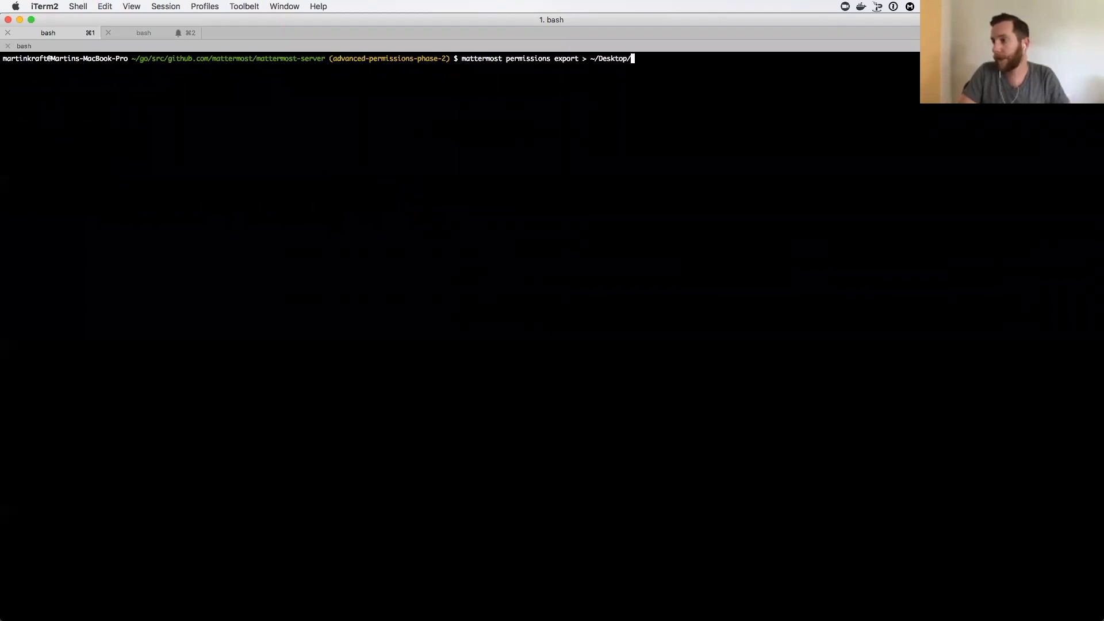
pyautogui.write('export')
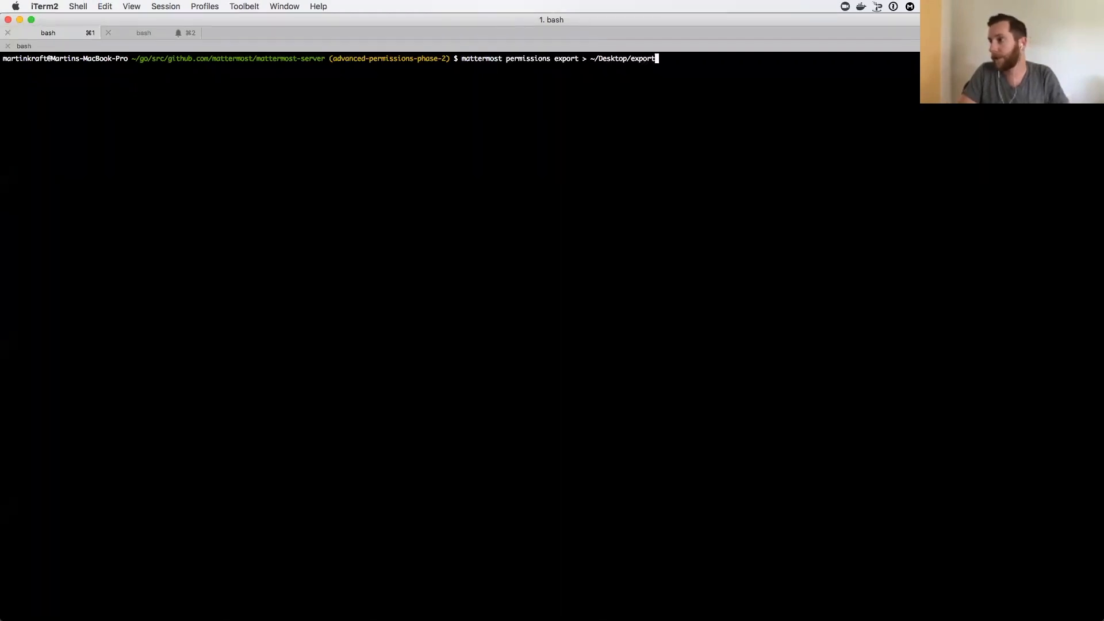
pyautogui.write('.jsonl')
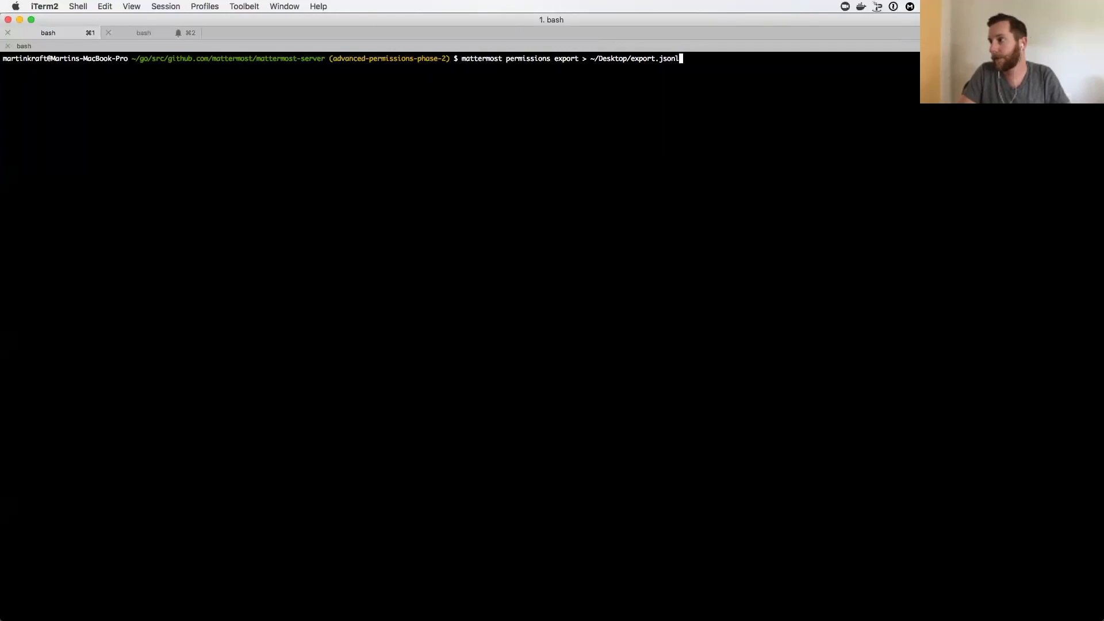
pyautogui.press('Return')
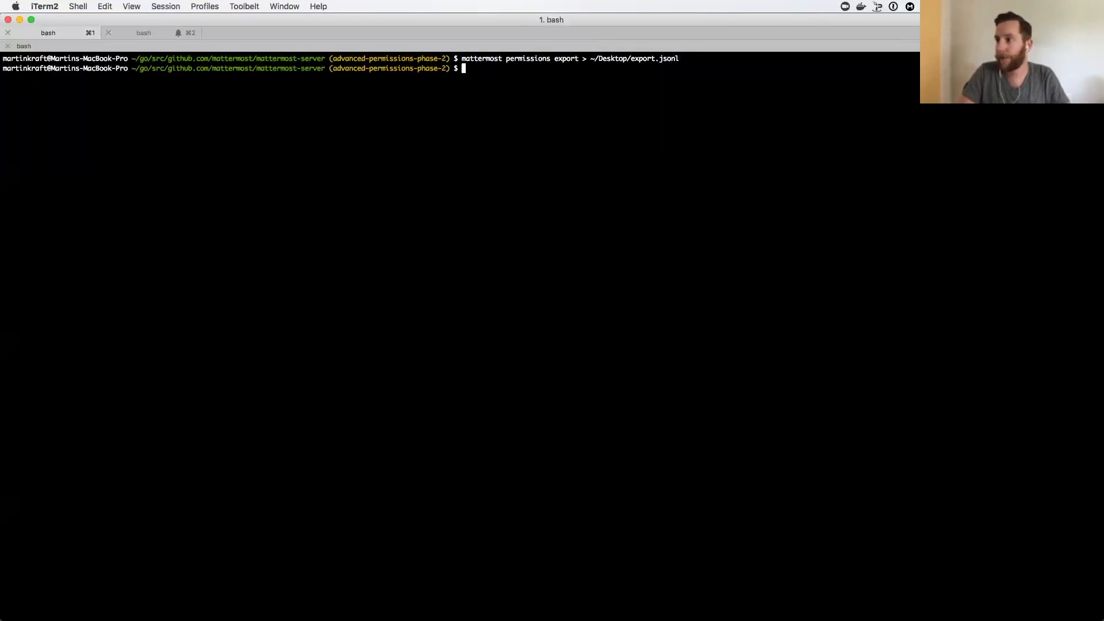
pyautogui.moveTo(169, 154)
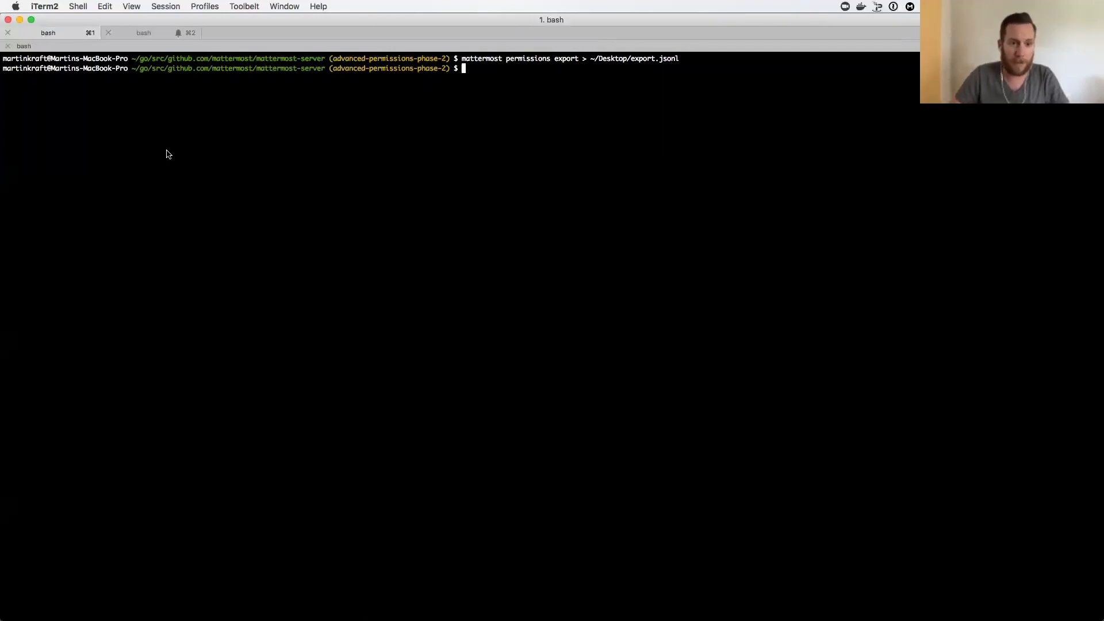
pyautogui.moveTo(469, 219)
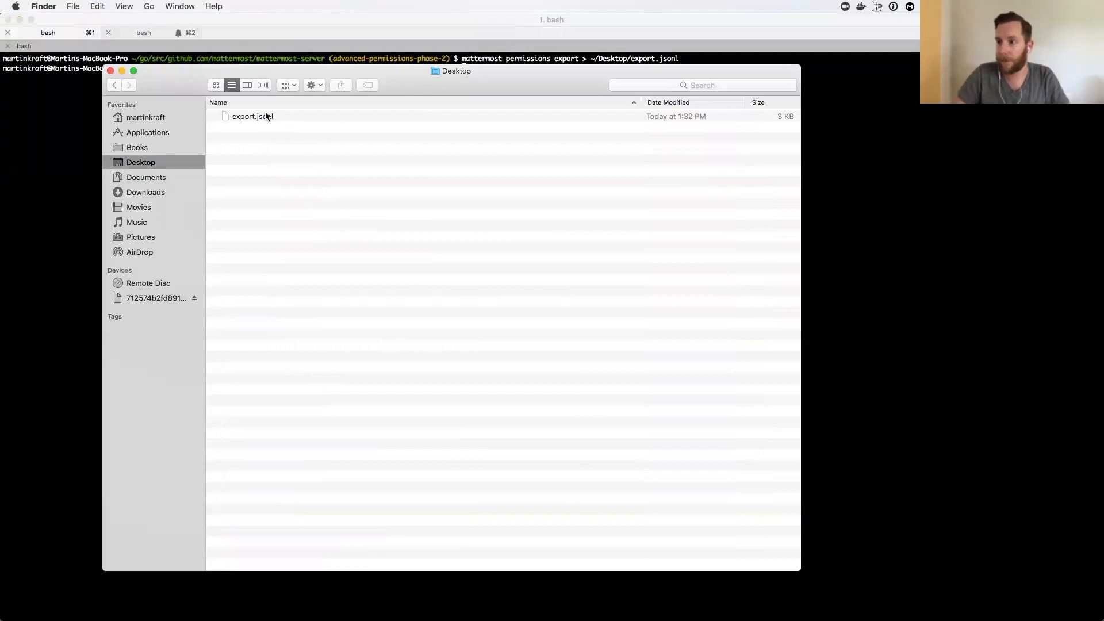
# - View export.jsonl's permission lists in VS Code, then return to iTerm2
pyautogui.doubleClick(252, 116)
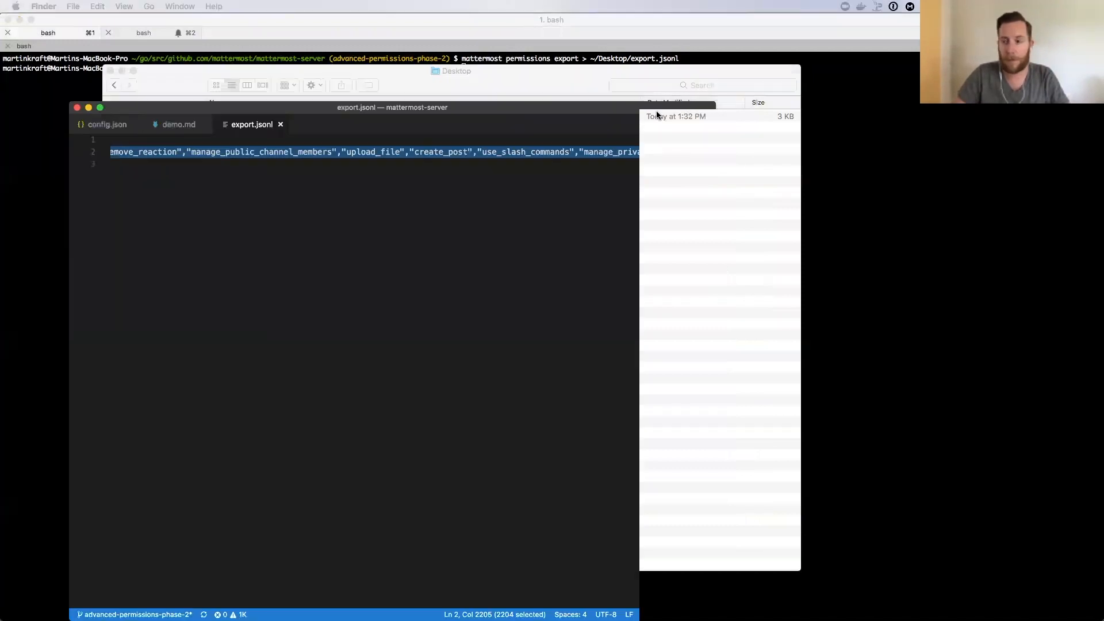
pyautogui.click(100, 107)
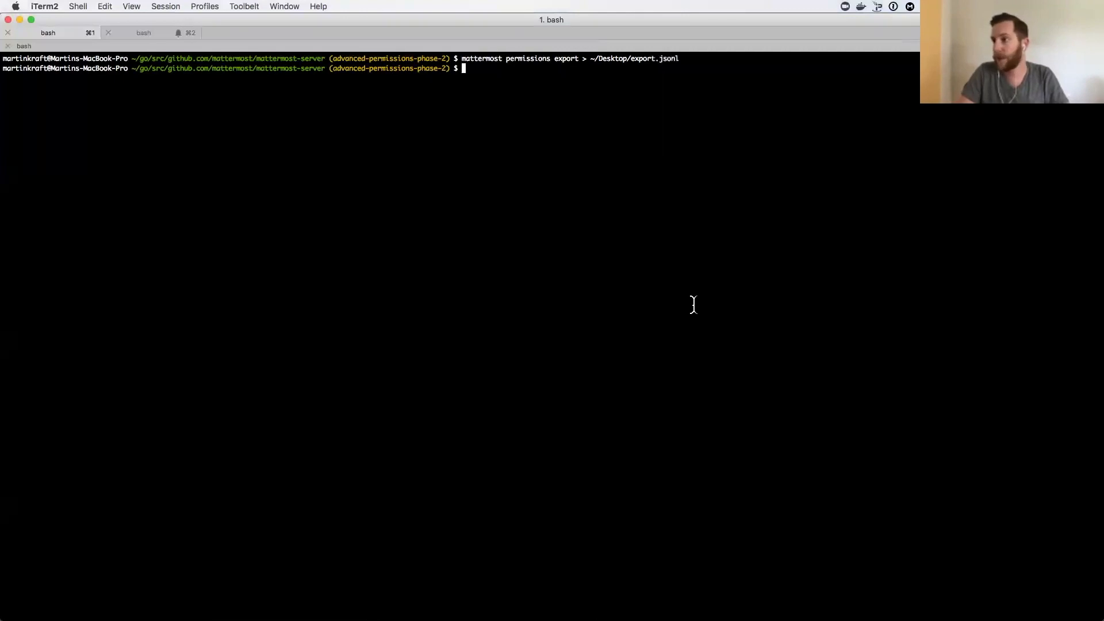
# - Type 'mattermost permissions import ~/Desktop/export.jsonl' at the prompt without running it
pyautogui.write('mattermost')
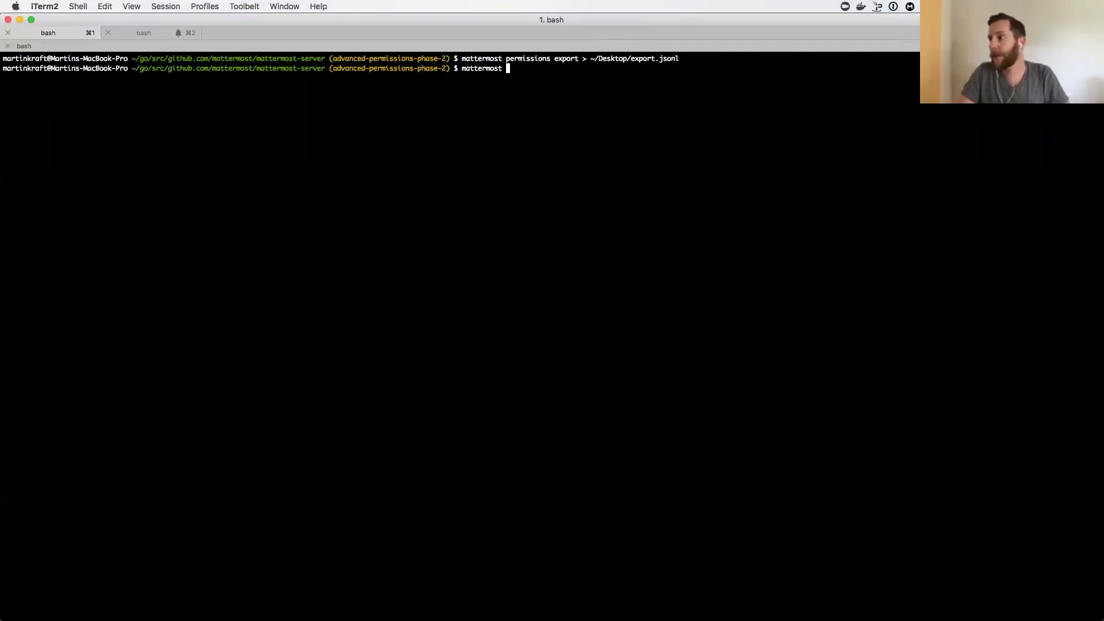
pyautogui.write('permissions import ~/')
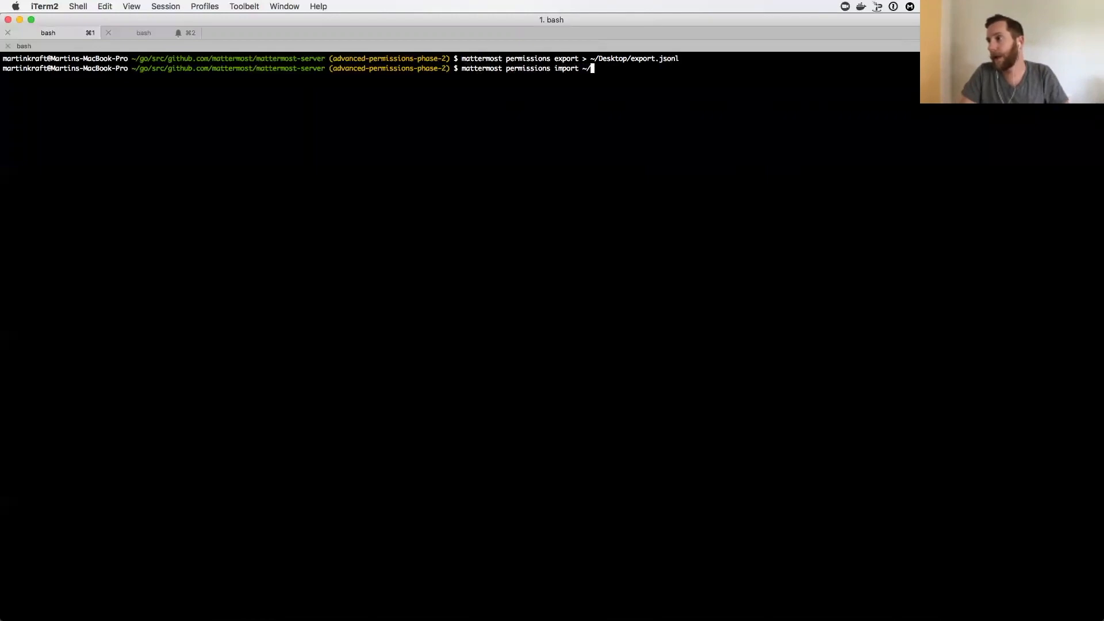
pyautogui.write('Desktop/e')
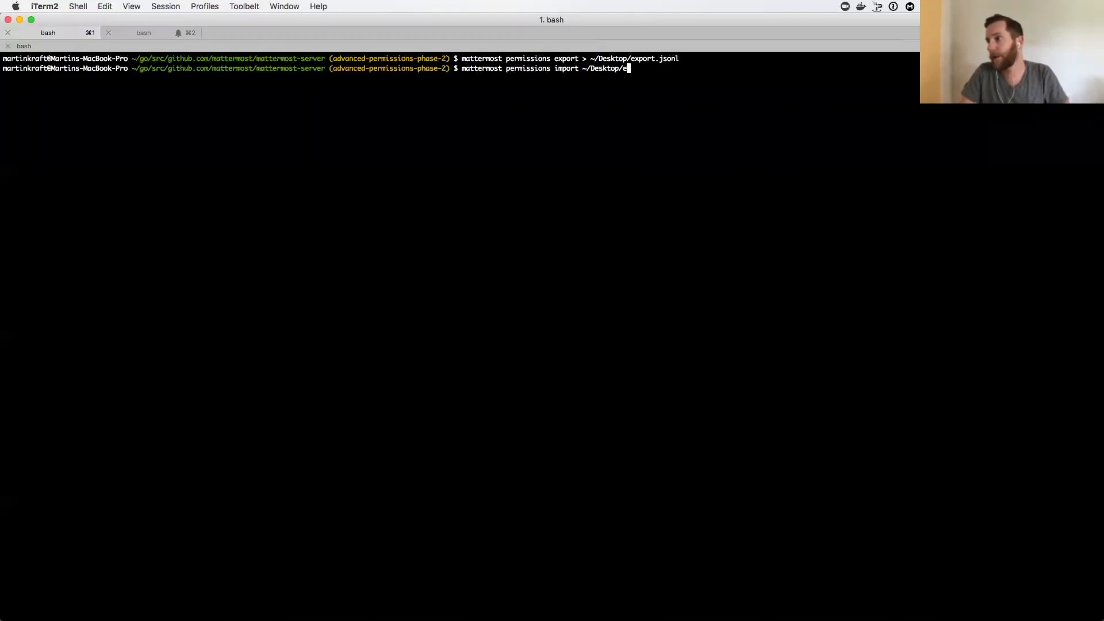
pyautogui.write('xport.jsonl')
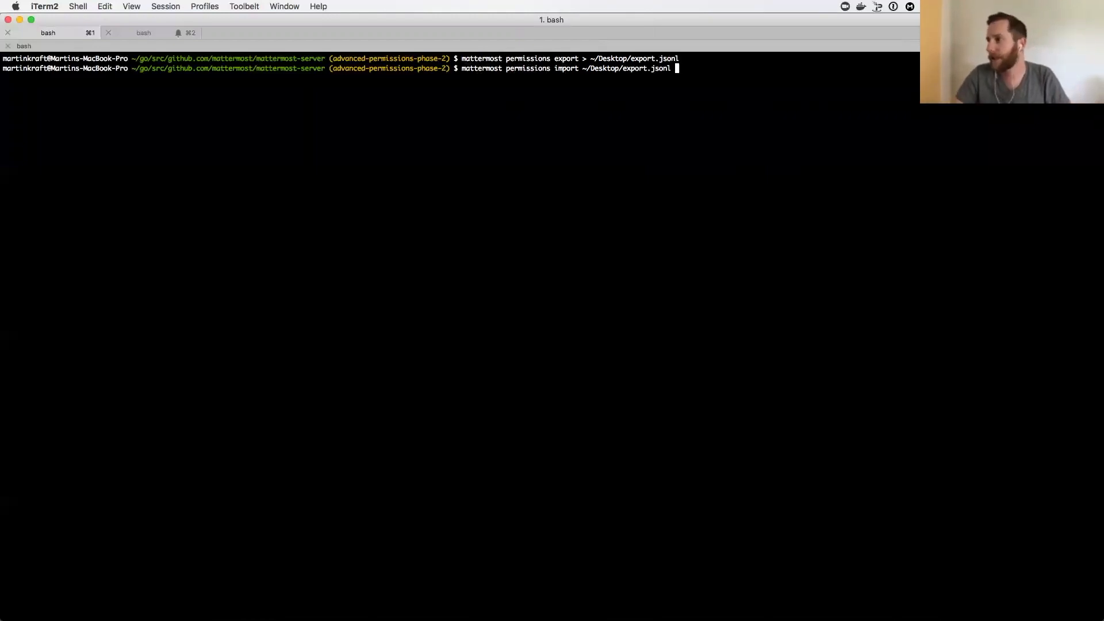
pyautogui.moveTo(215, 165)
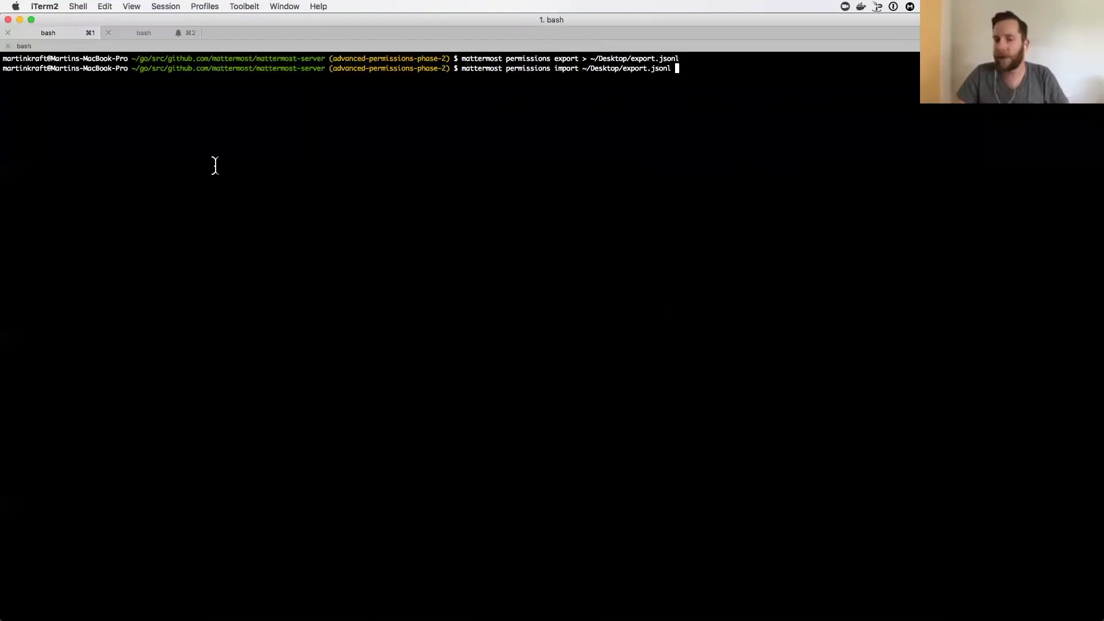